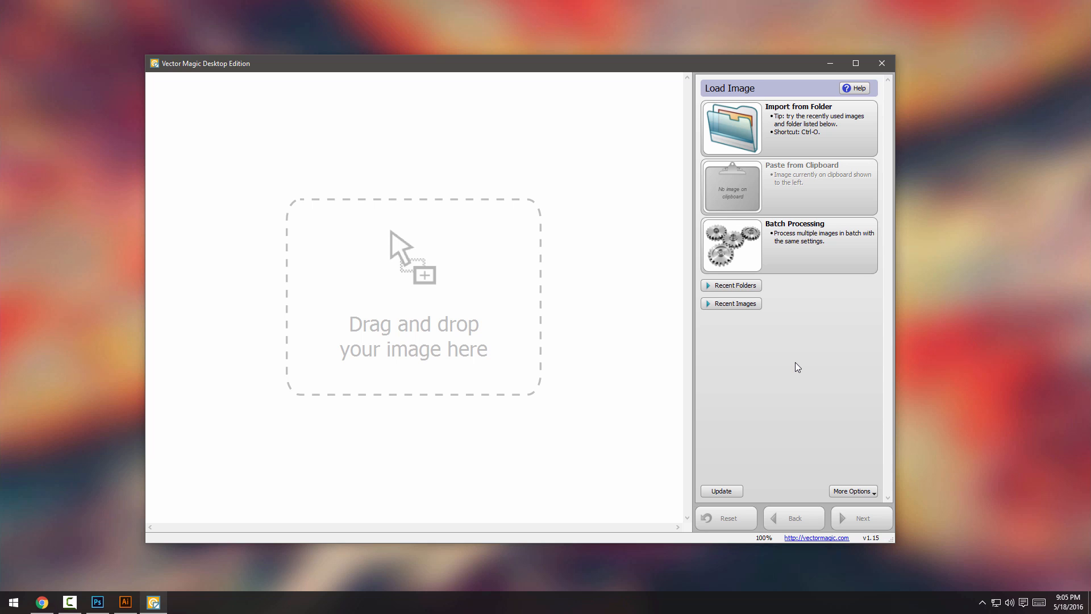
mouse_move(859, 421)
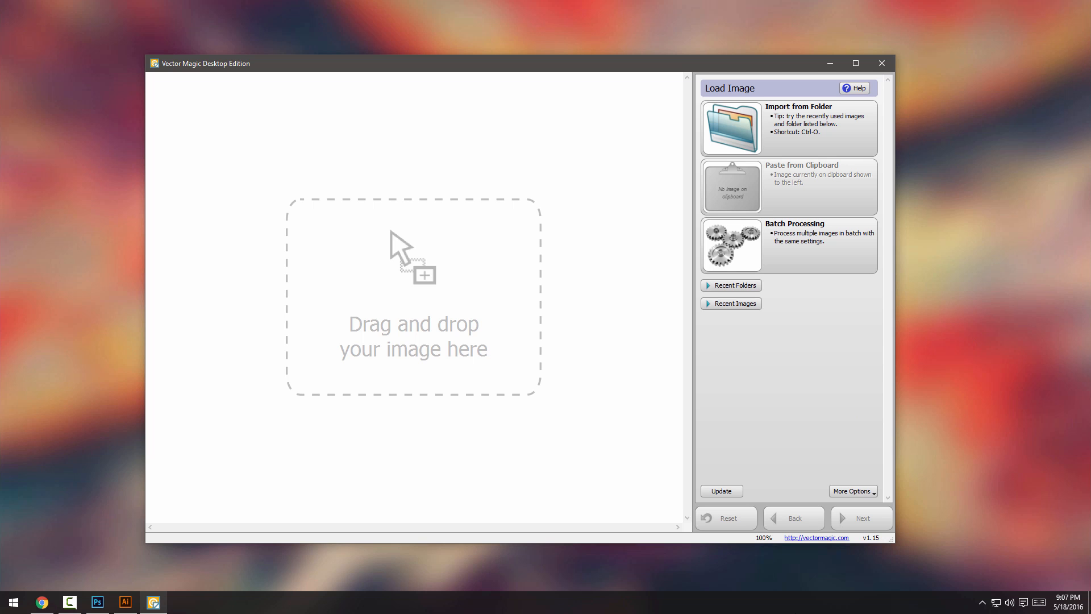
Stamp a large solid black brush dot on the blank Photoshop canvas.
left_click(98, 602)
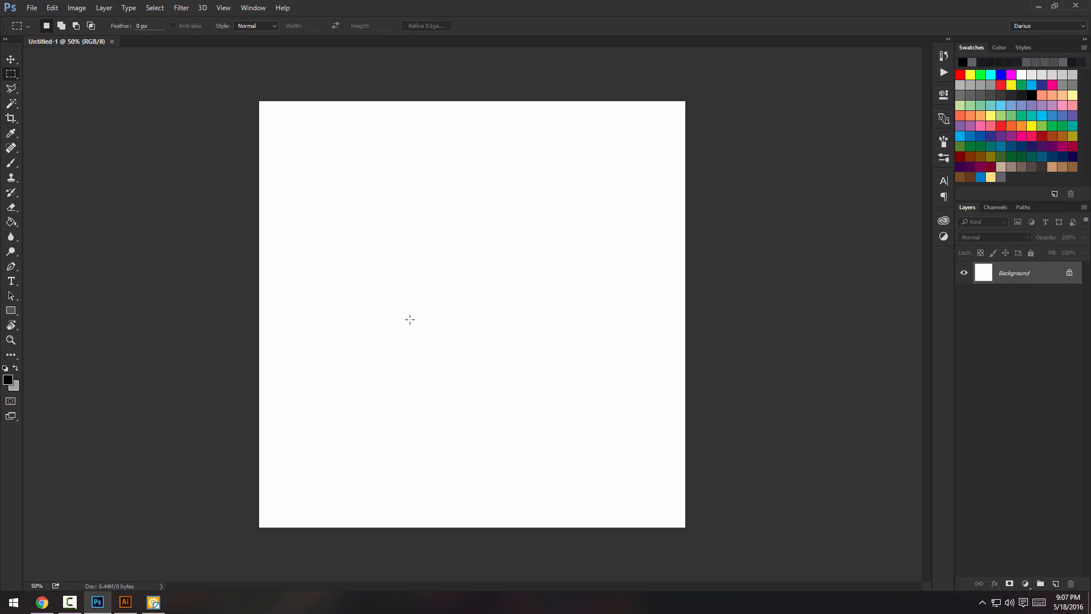
mouse_move(589, 283)
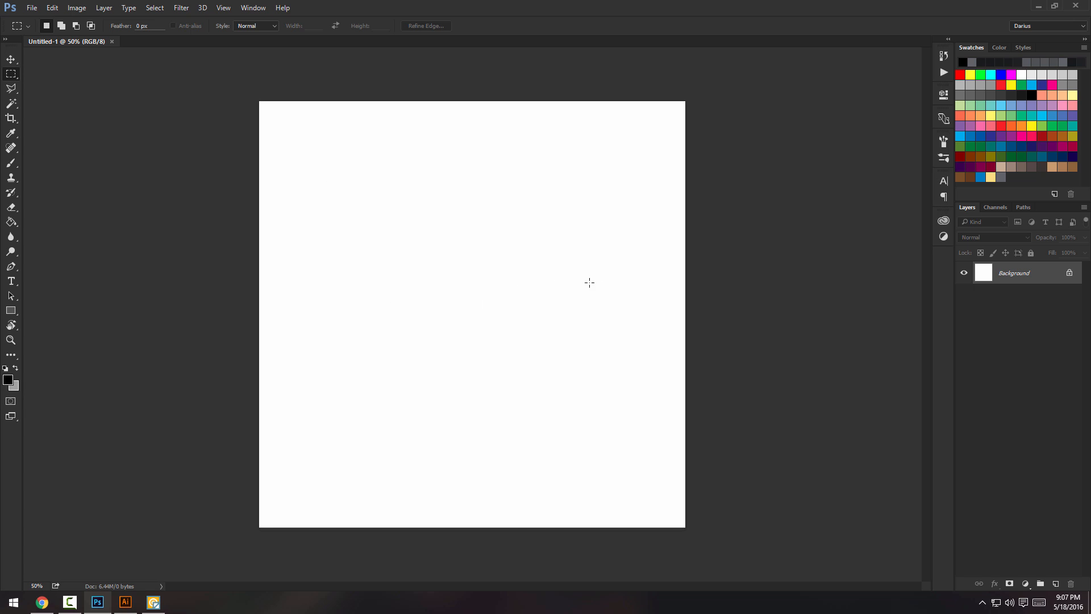
mouse_move(14, 256)
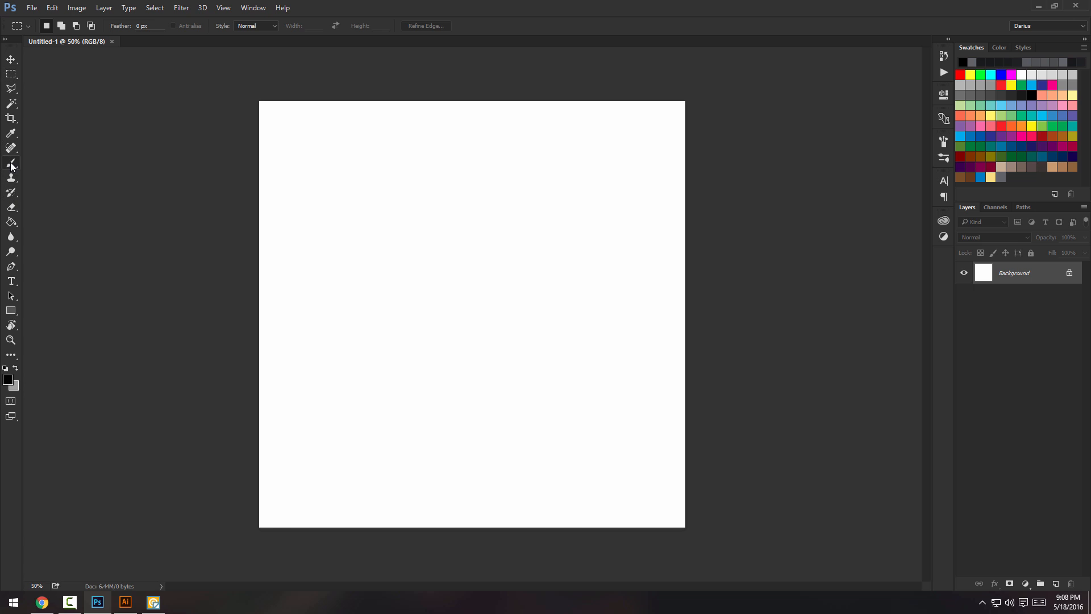
left_click(11, 164)
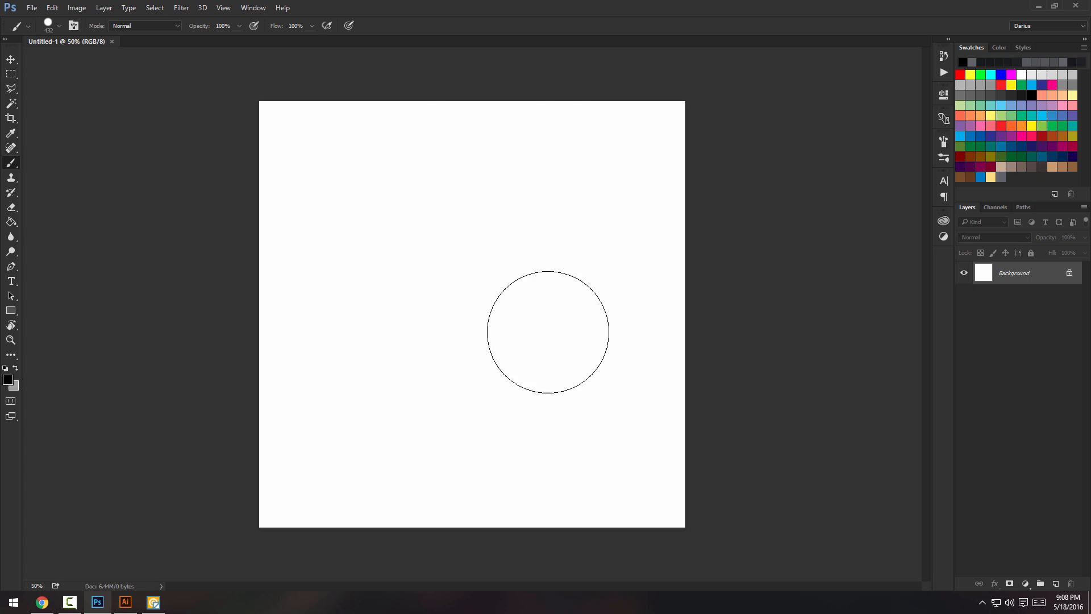
left_click(465, 282)
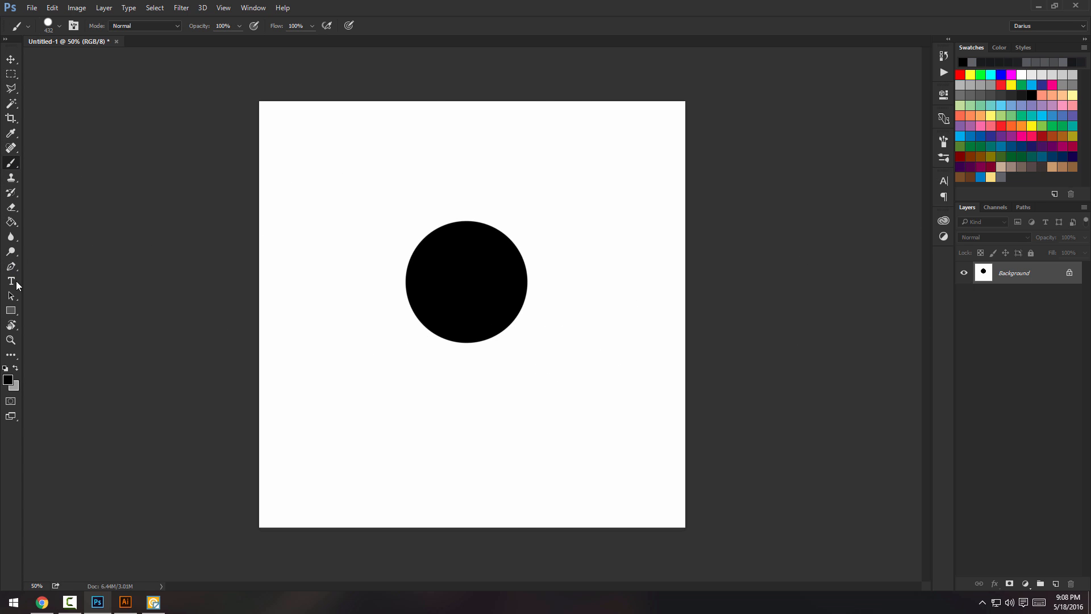
Add a text layer reading 'BA' in white over the black circle.
left_click(11, 280)
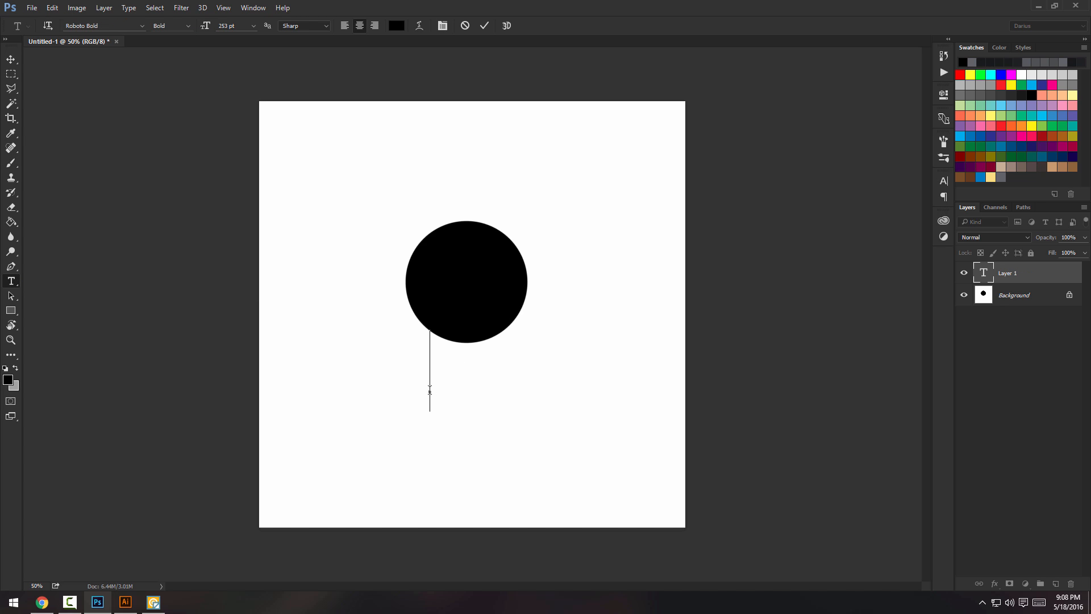
type("BA")
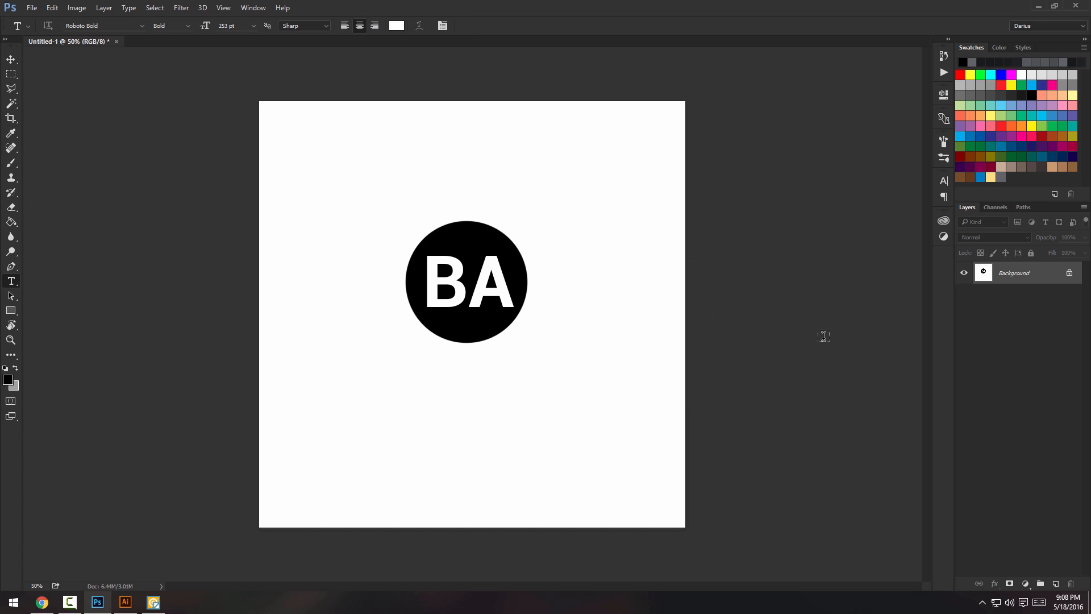
Free-transform the BA logo larger so it fills most of the canvas.
left_click(12, 75)
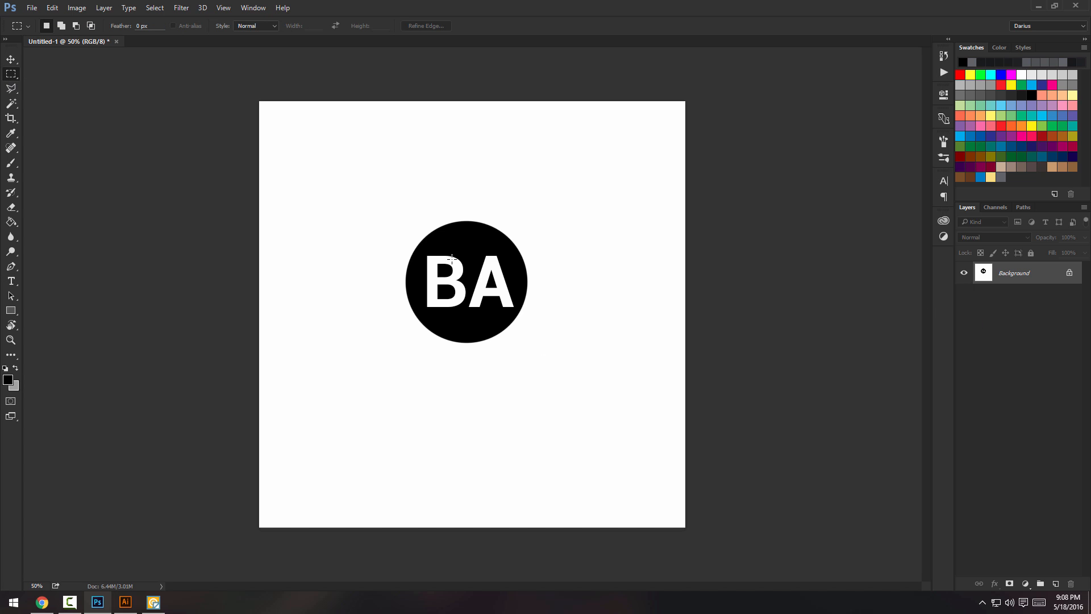
key("ctrl+t")
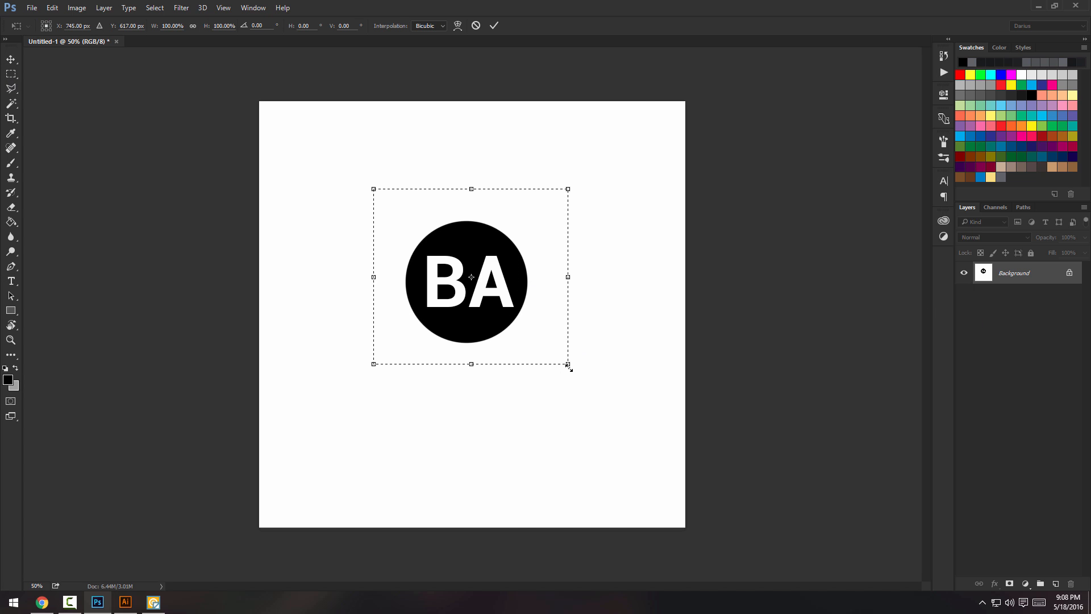
left_click_drag(569, 365, 674, 471)
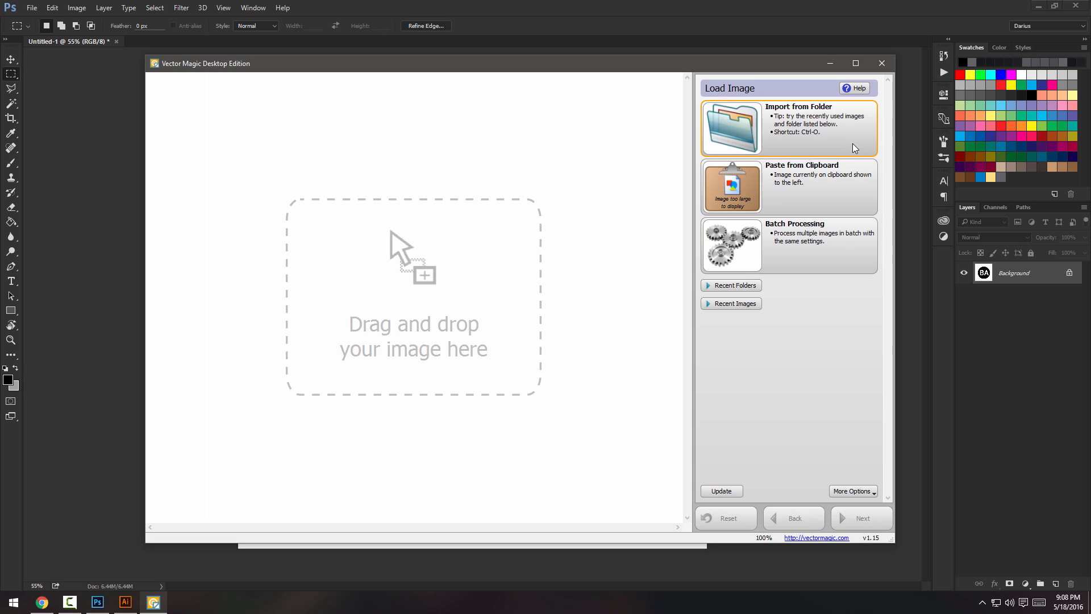
mouse_move(758, 194)
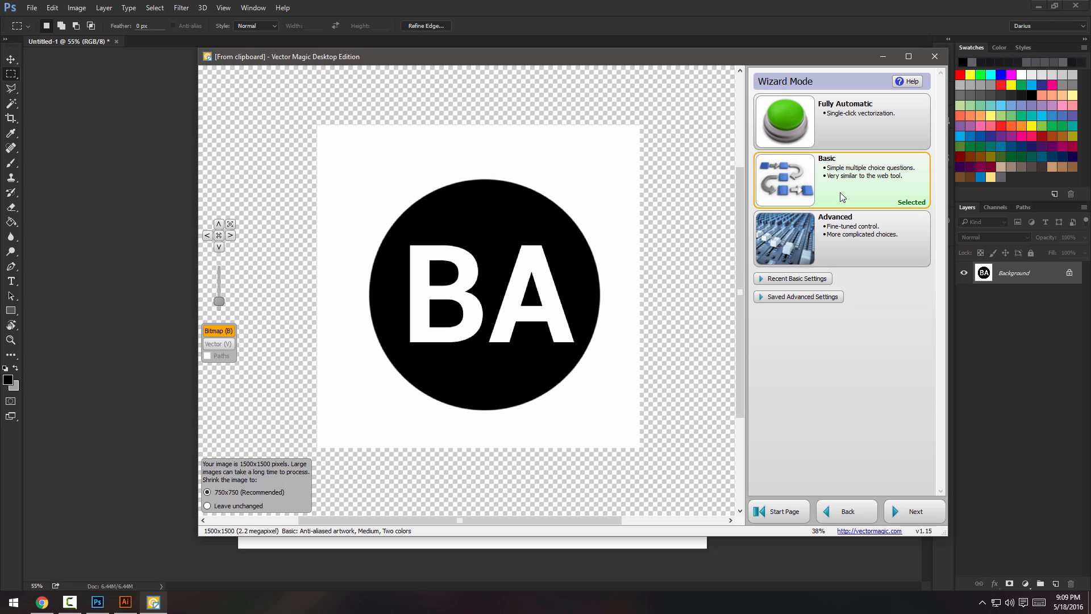
mouse_move(826, 200)
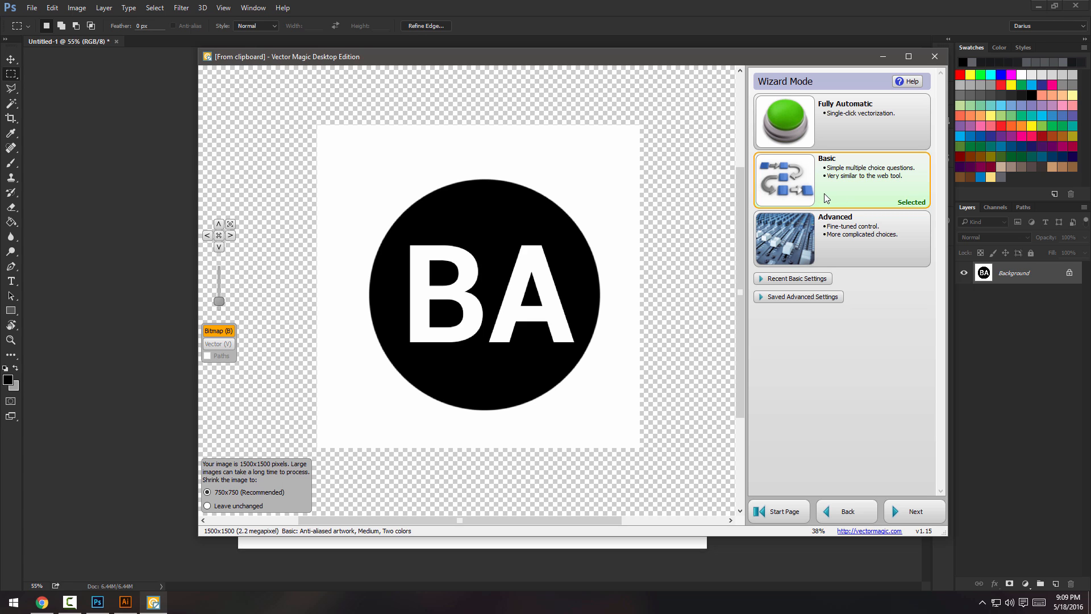
mouse_move(830, 239)
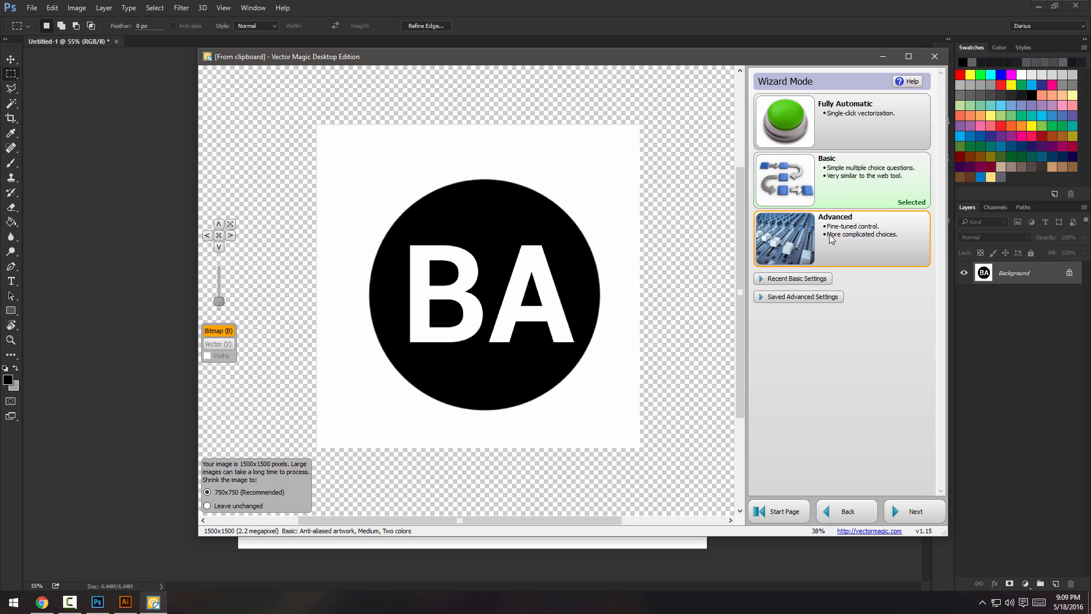
Choose the Basic wizard mode for vectorizing the pasted BA logo.
left_click(859, 179)
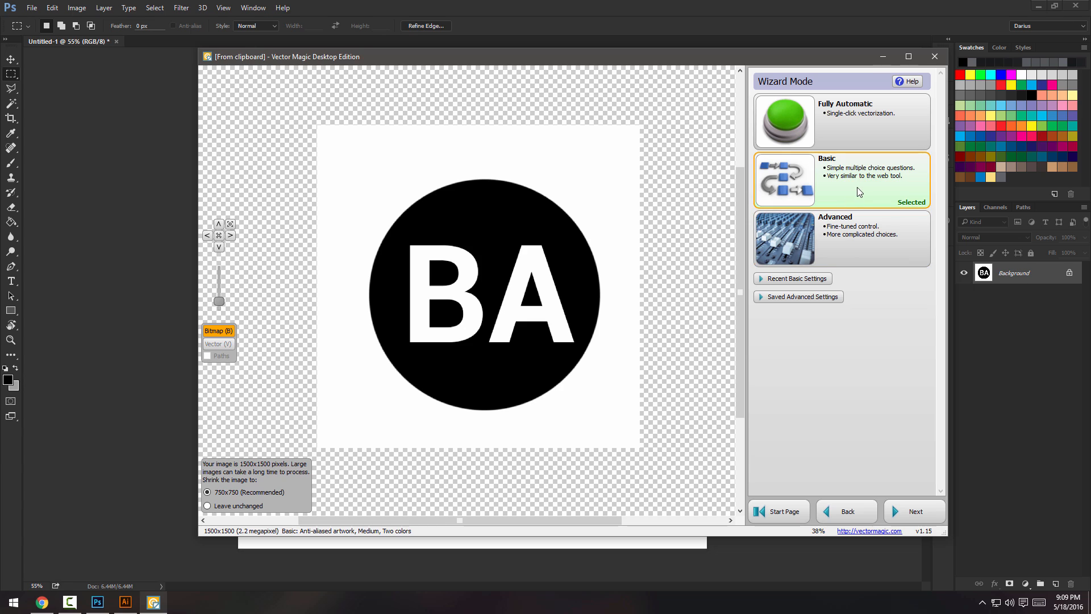
mouse_move(866, 189)
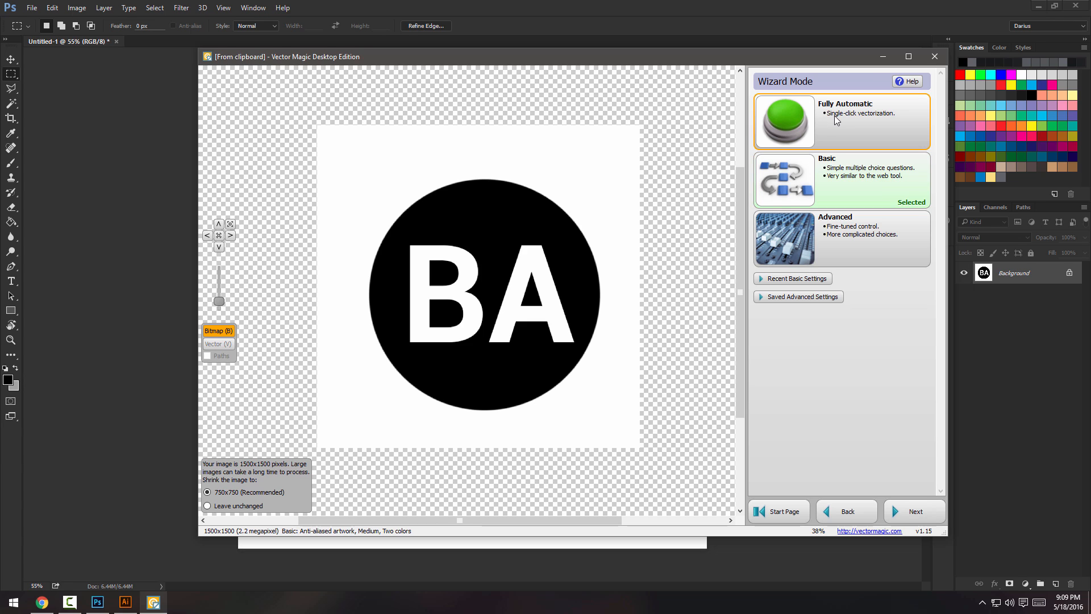
mouse_move(851, 123)
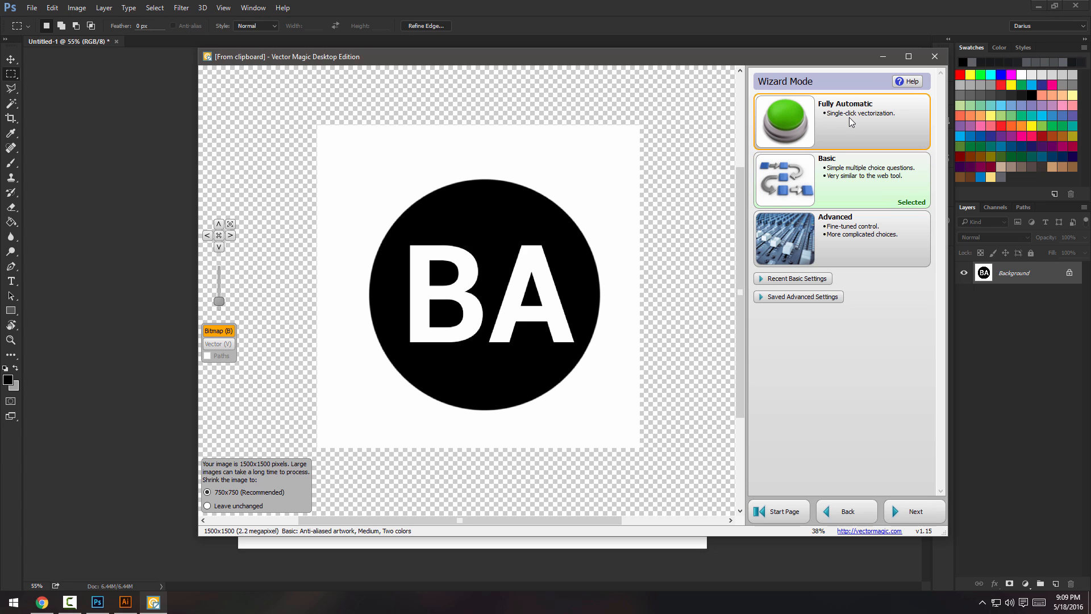
mouse_move(841, 125)
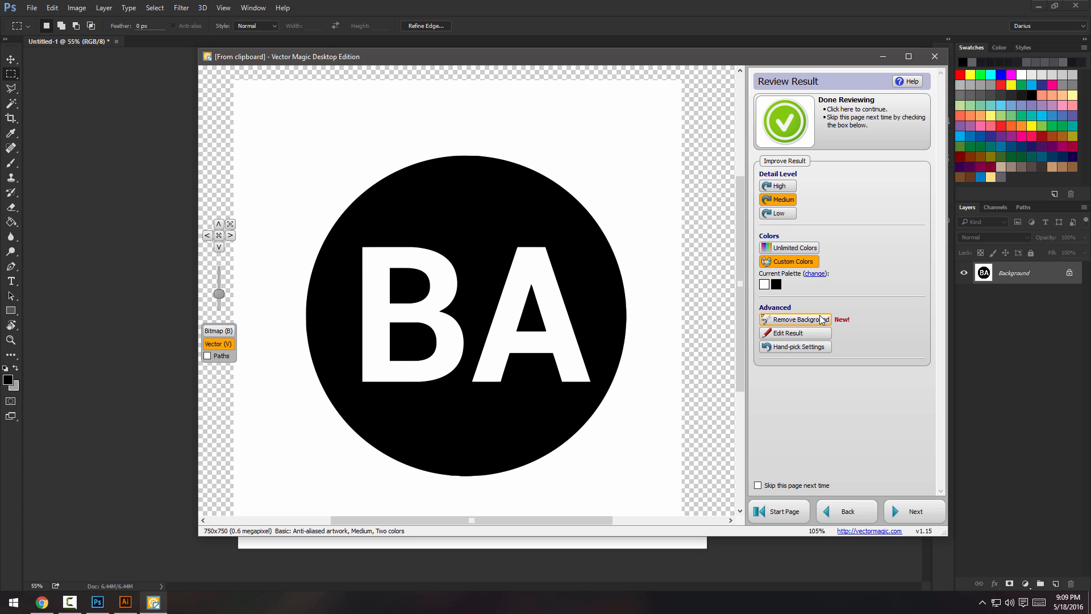
mouse_move(812, 322)
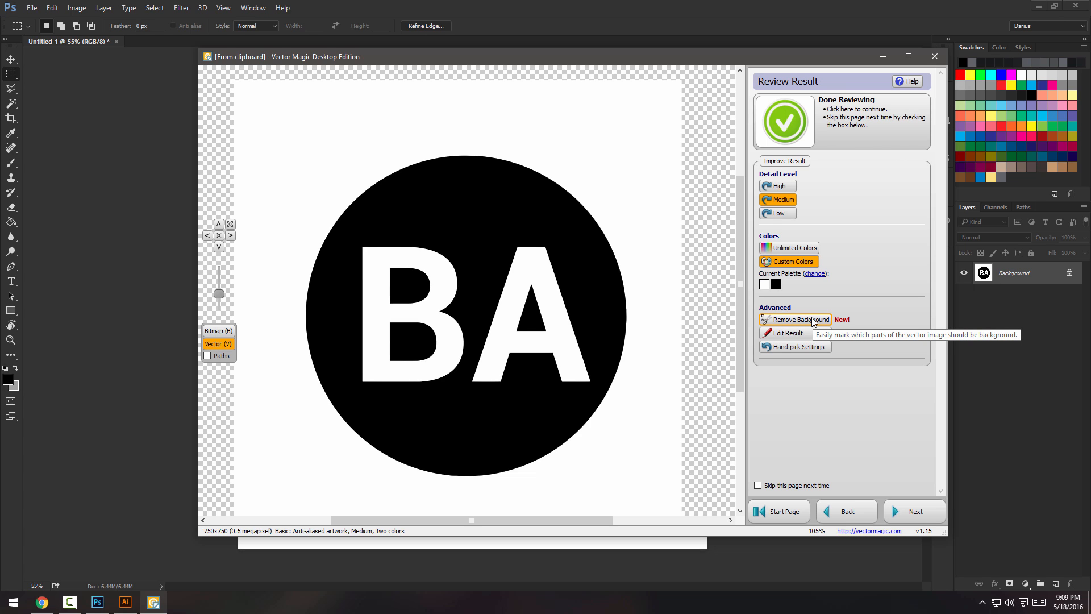
Remove the B and A letter shapes as background in the traced logo.
left_click(800, 319)
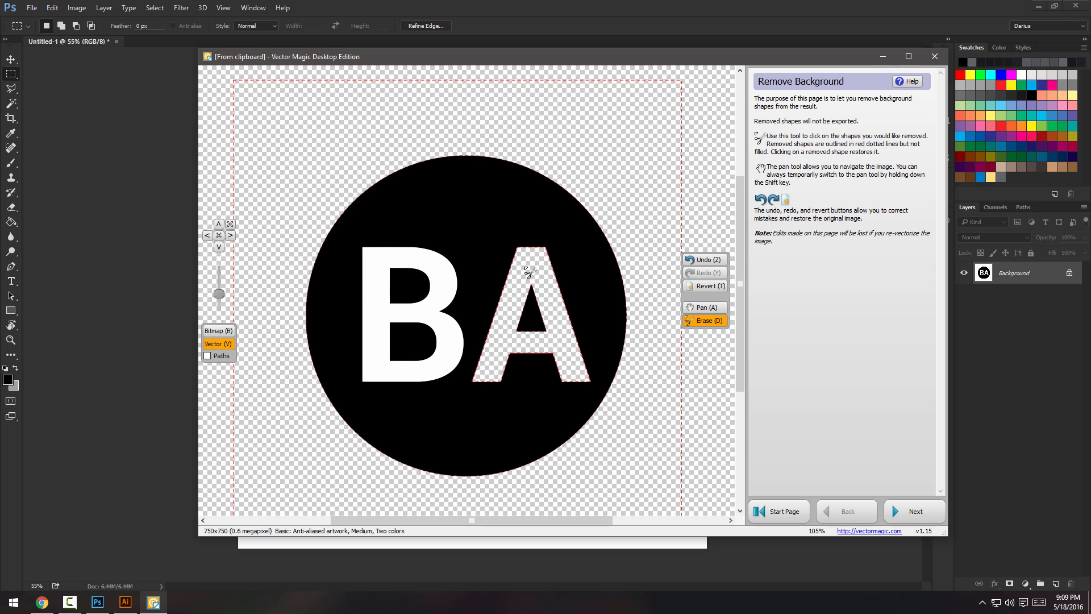
left_click(410, 321)
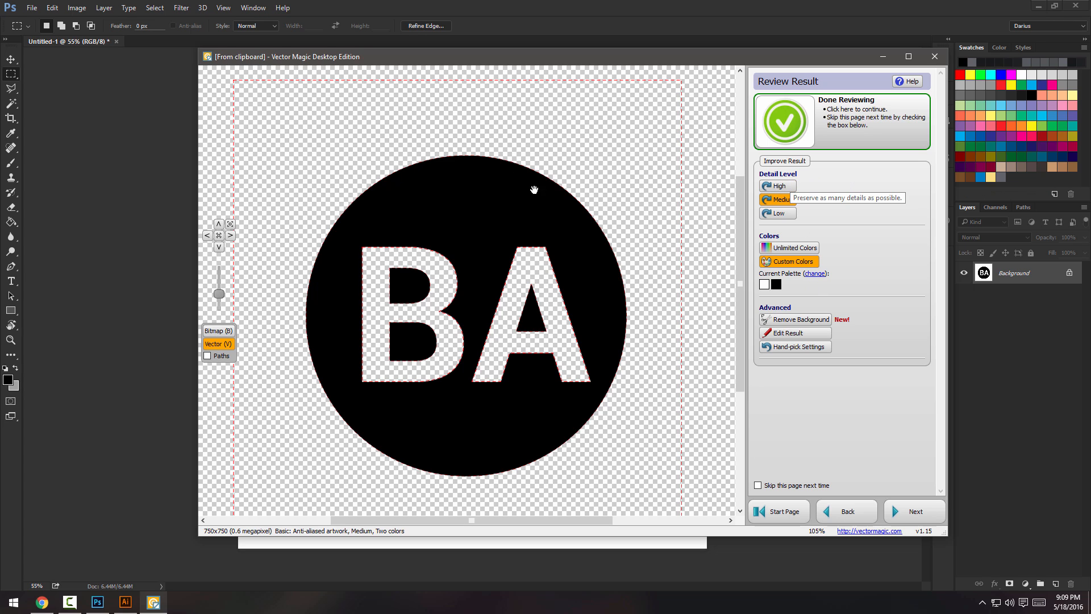
mouse_move(543, 262)
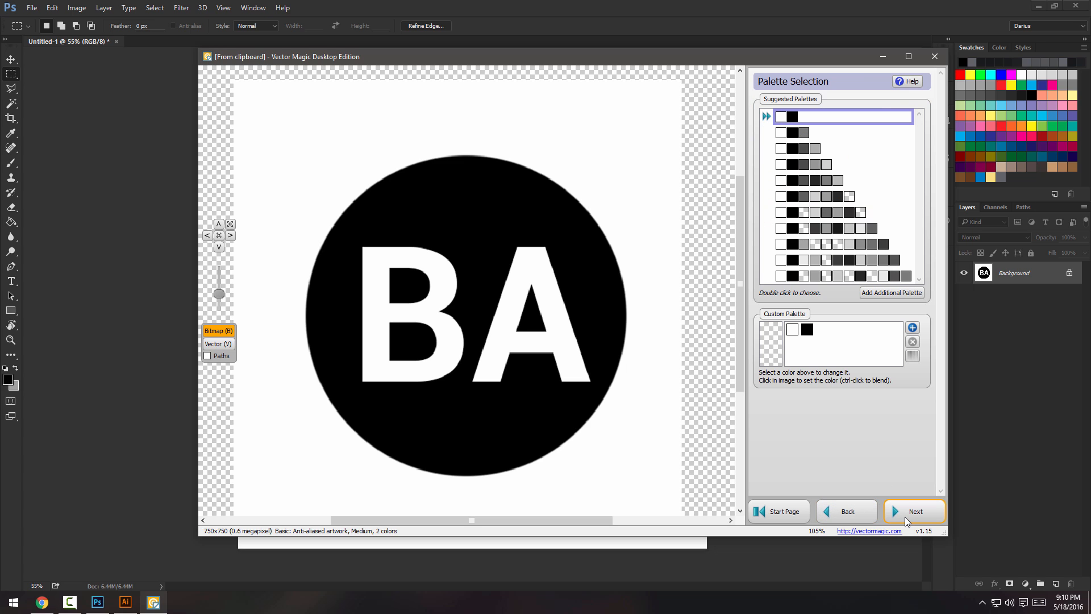
Accept the two-colour palette, clear the letter shapes, and finish reviewing to reach export.
left_click(914, 510)
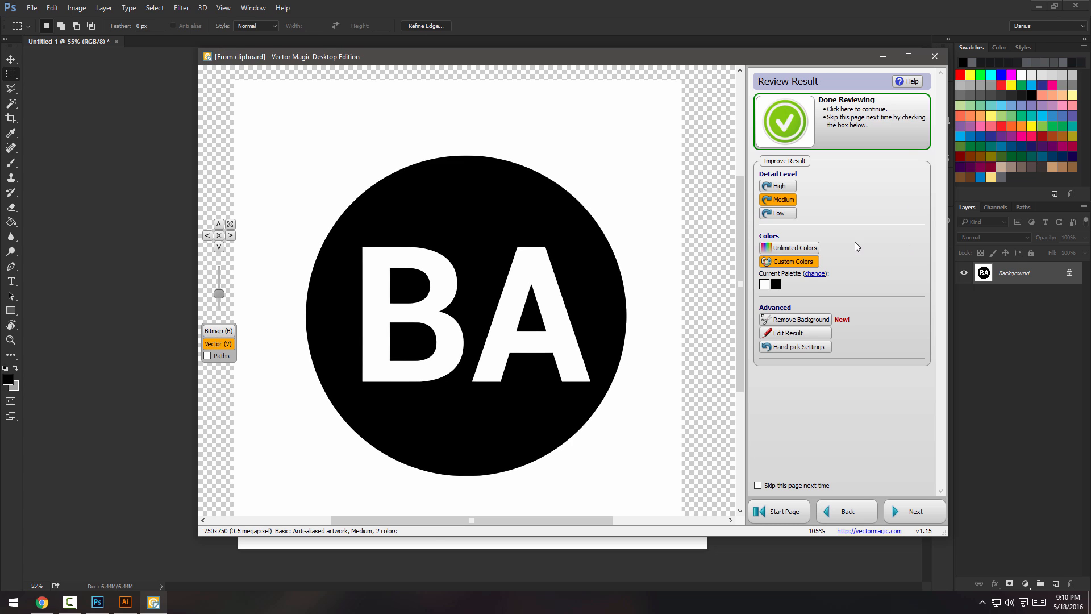
left_click(913, 510)
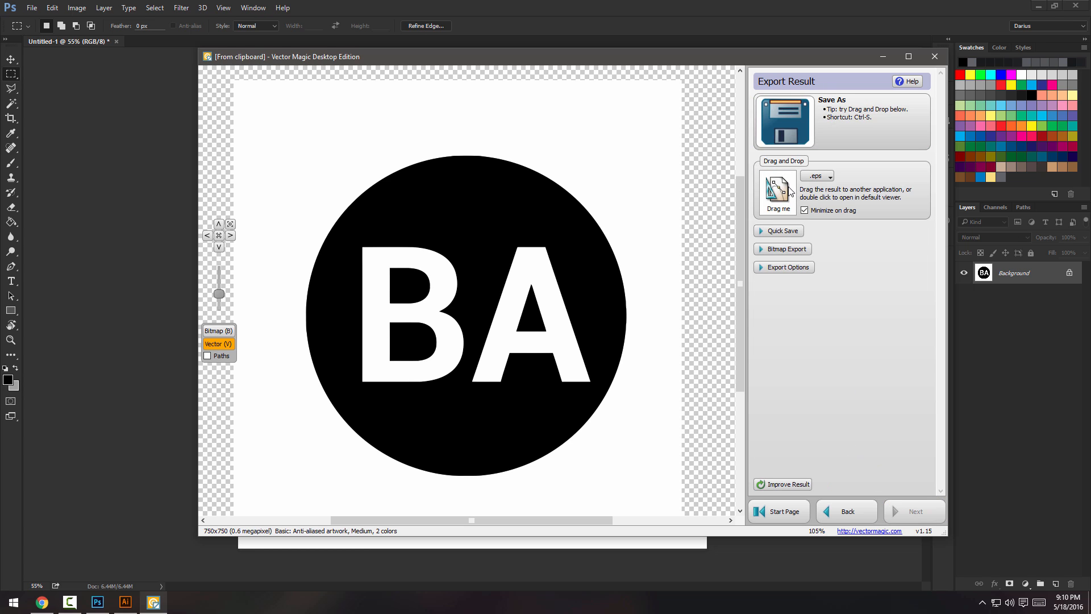
mouse_move(813, 449)
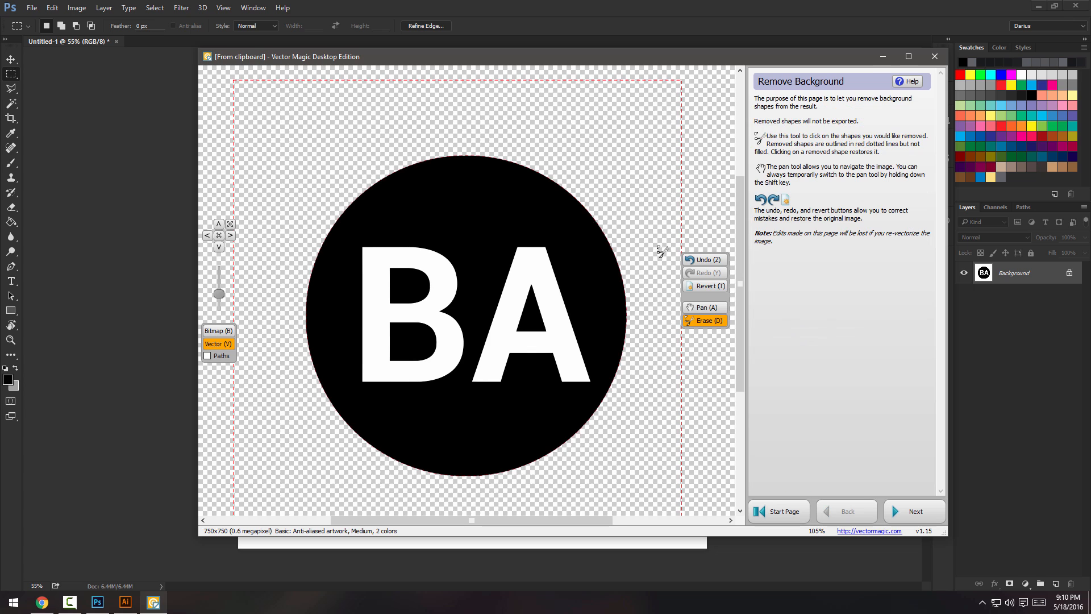
left_click(466, 314)
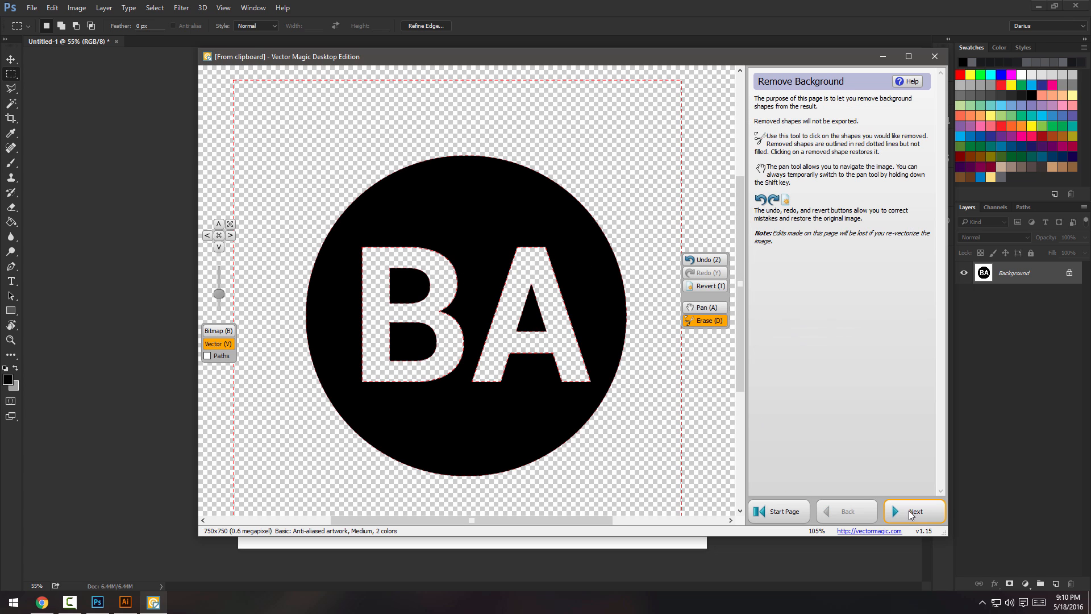
left_click(914, 510)
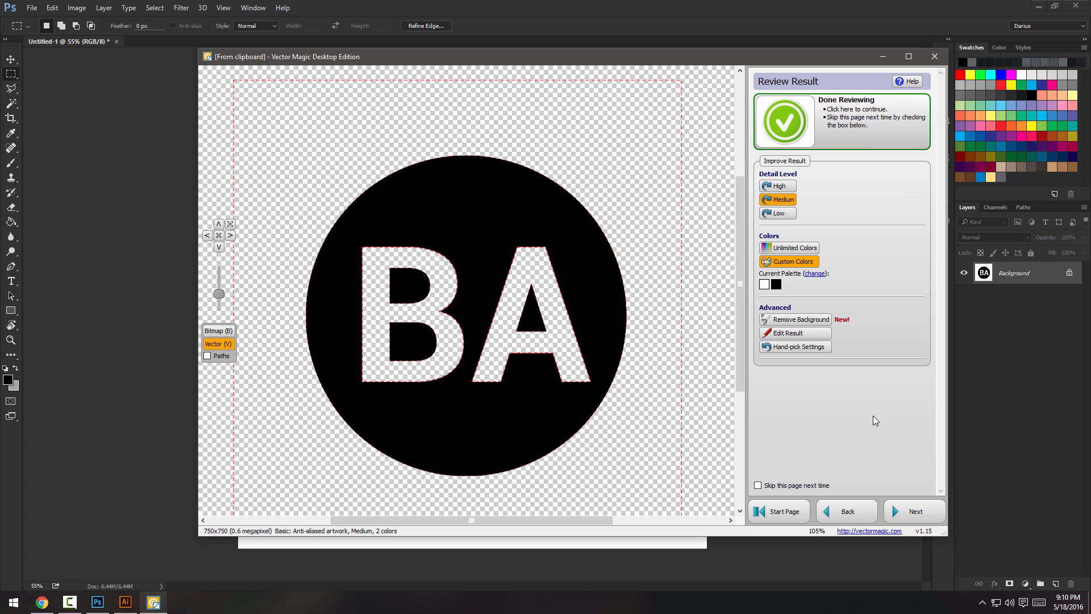
mouse_move(867, 414)
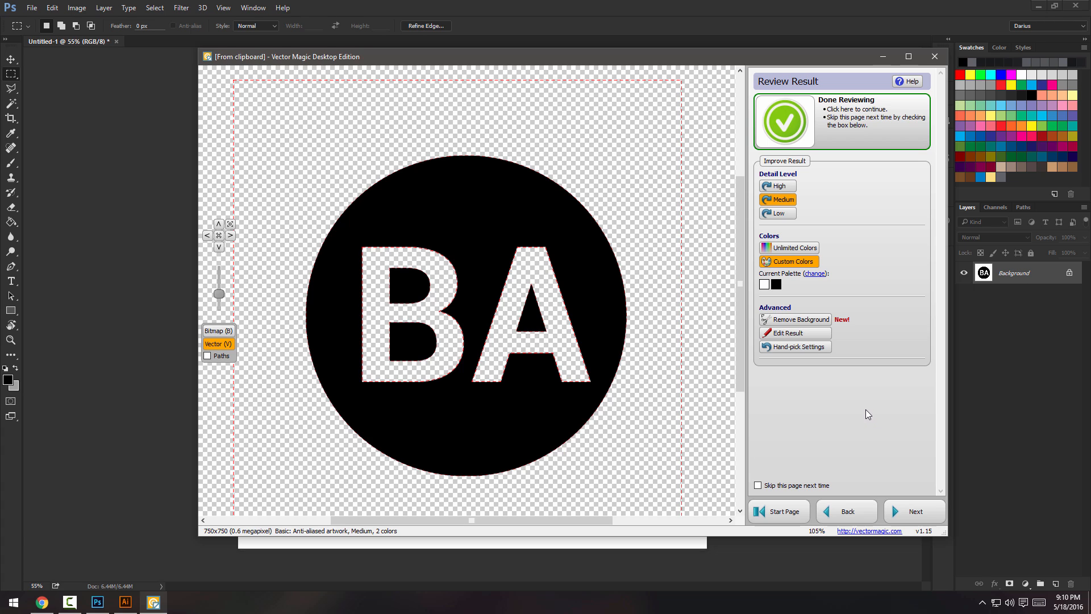
mouse_move(903, 465)
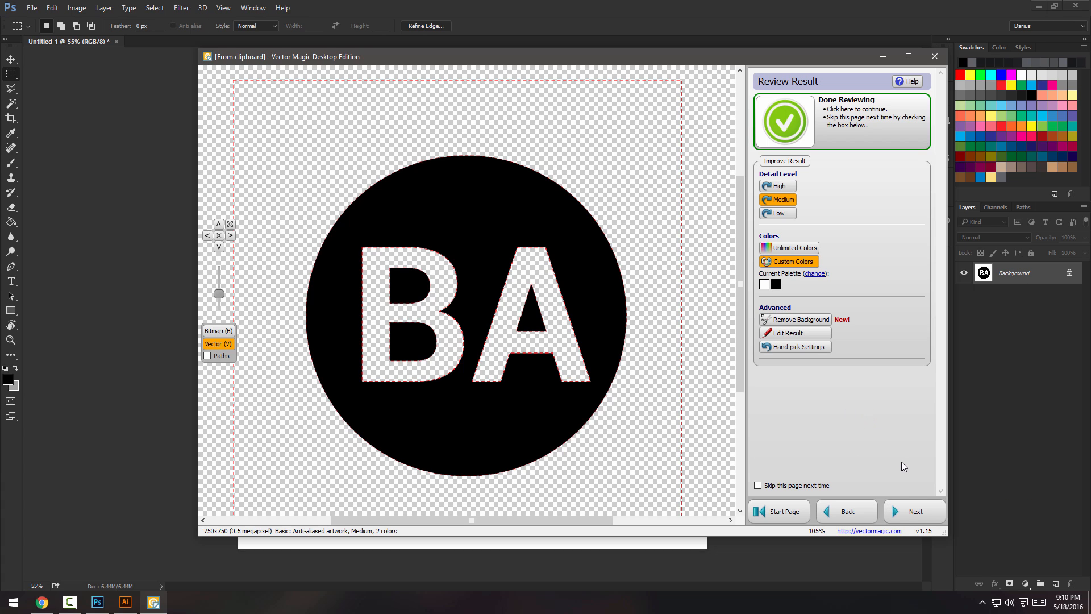
left_click(914, 510)
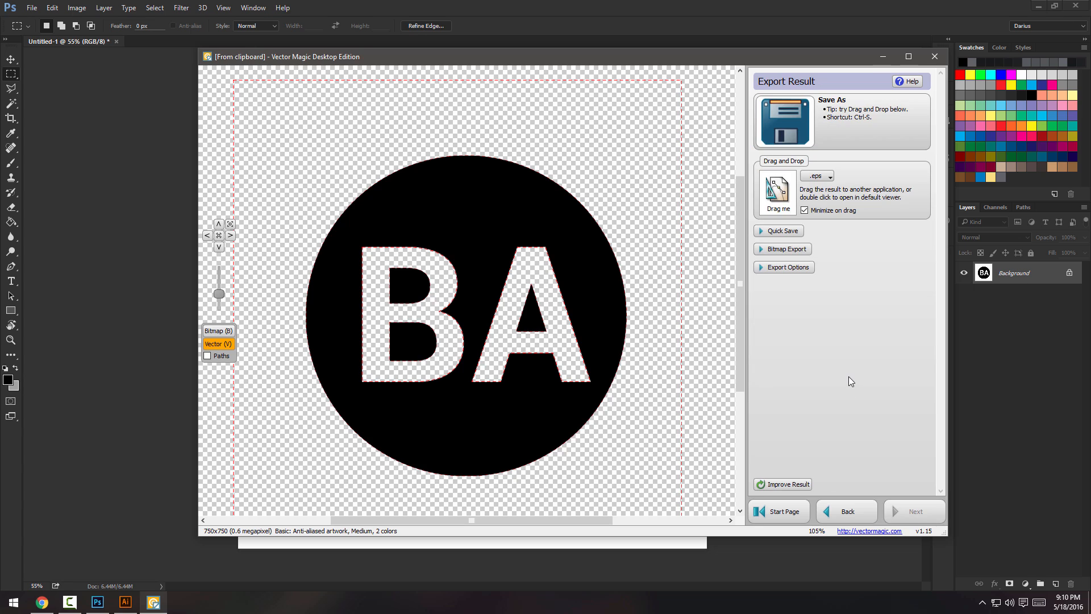
mouse_move(852, 330)
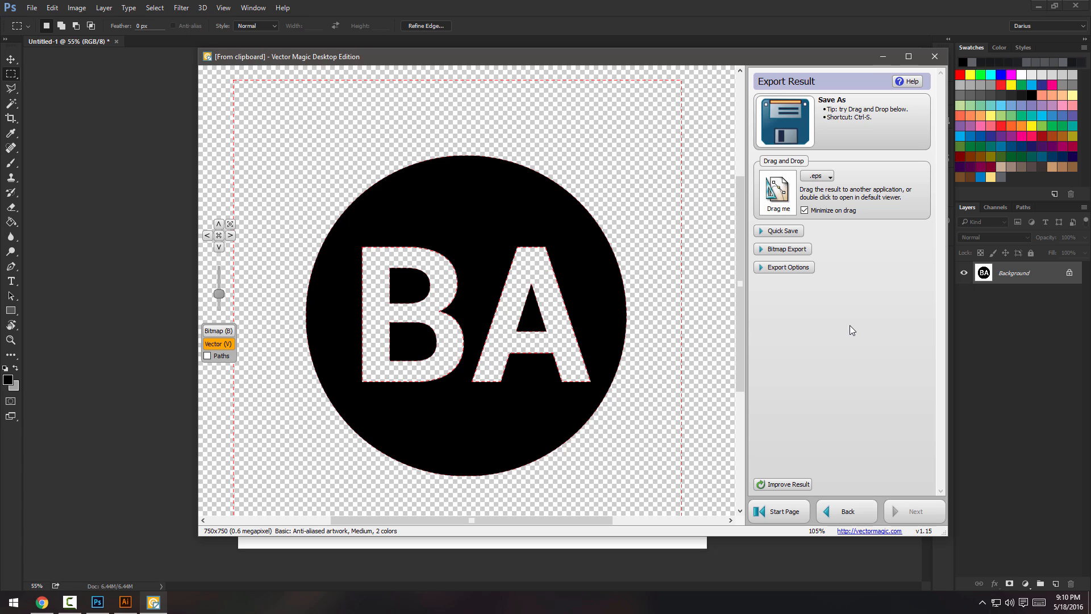
mouse_move(684, 259)
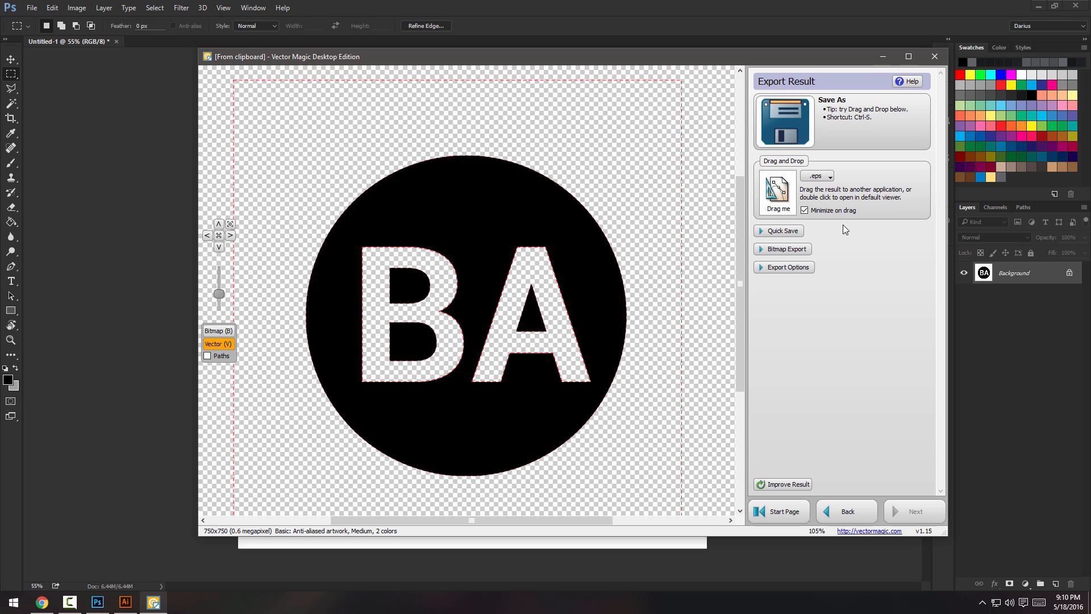
mouse_move(849, 238)
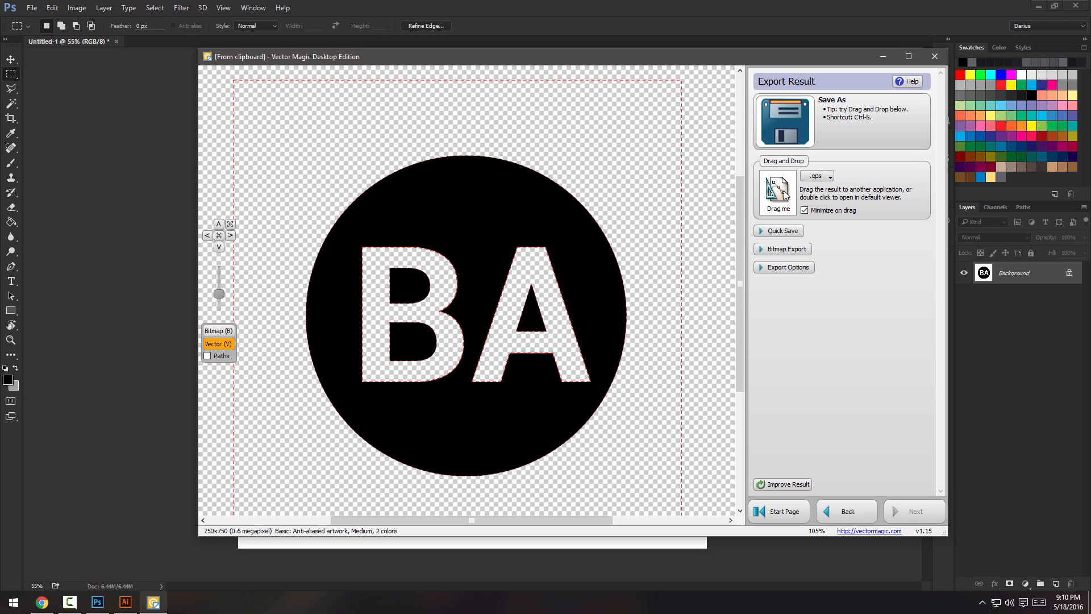
mouse_move(778, 193)
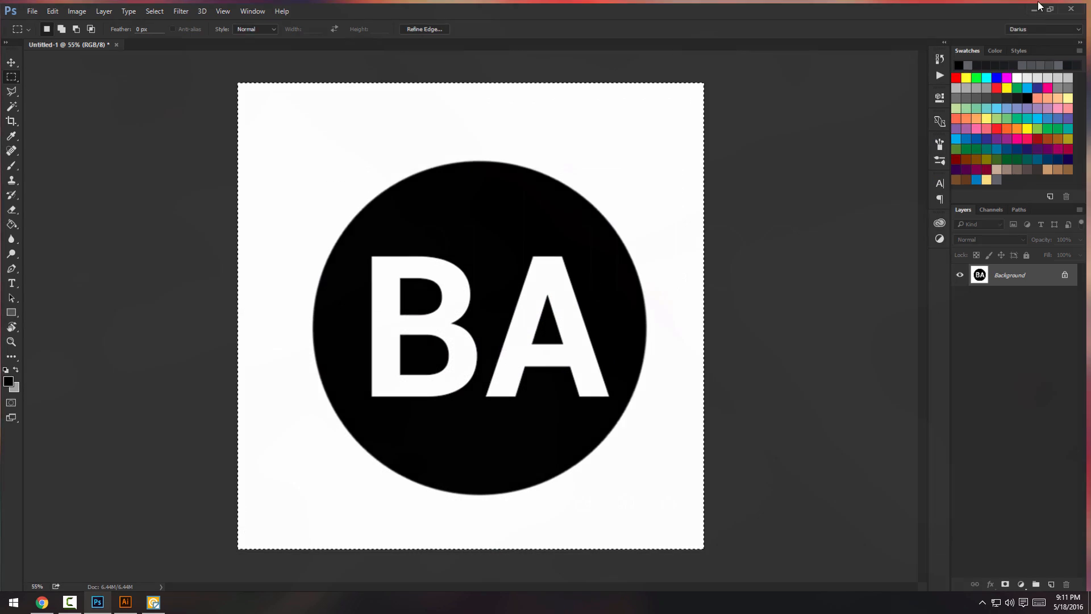
Open the exported clipboard.eps logo in Illustrator and fit it in view.
left_click(124, 603)
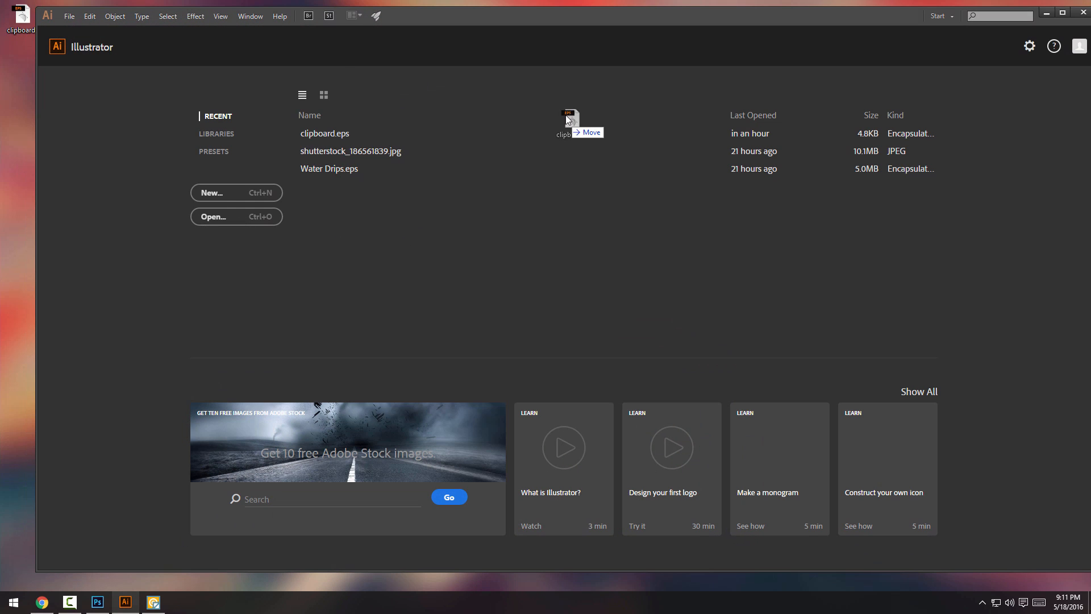
double_click(324, 133)
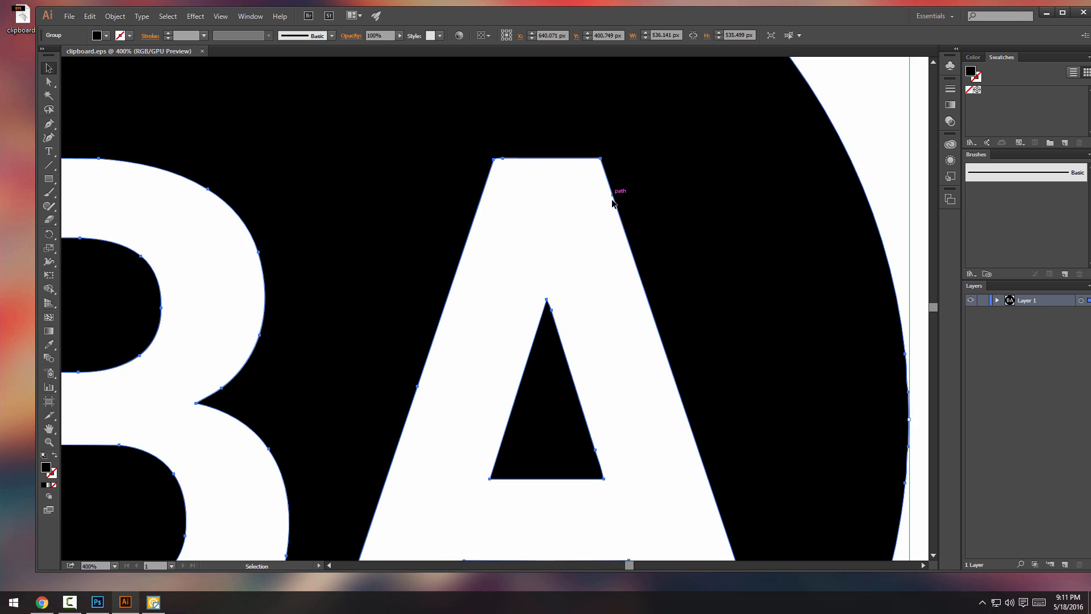
scroll("down", 3)
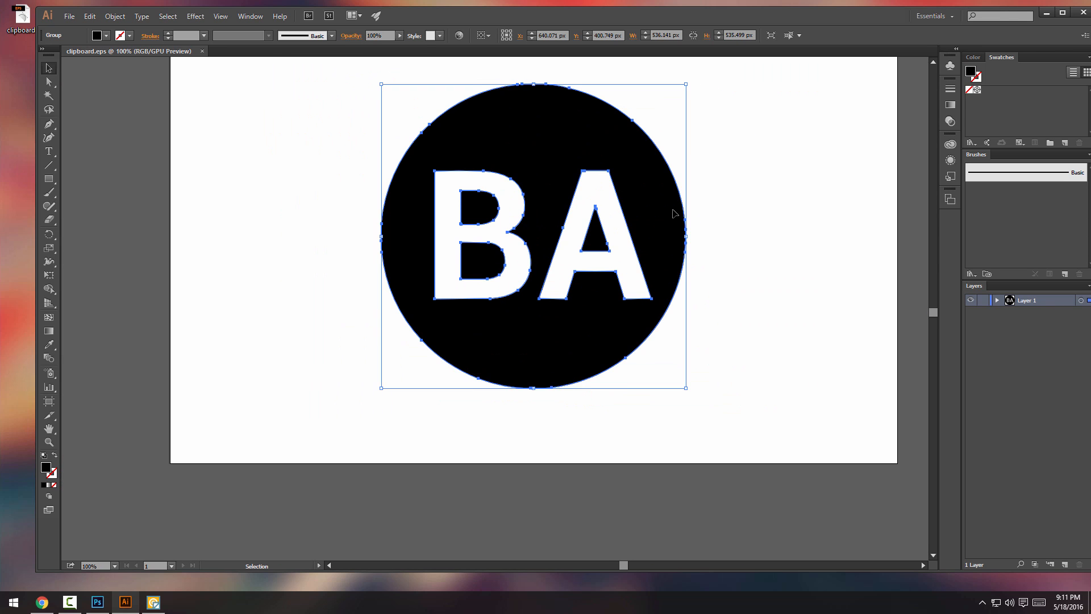
Convert the document to CMYK Color and confirm a C0 M0 Y0 K100 black swatch.
left_click(89, 16)
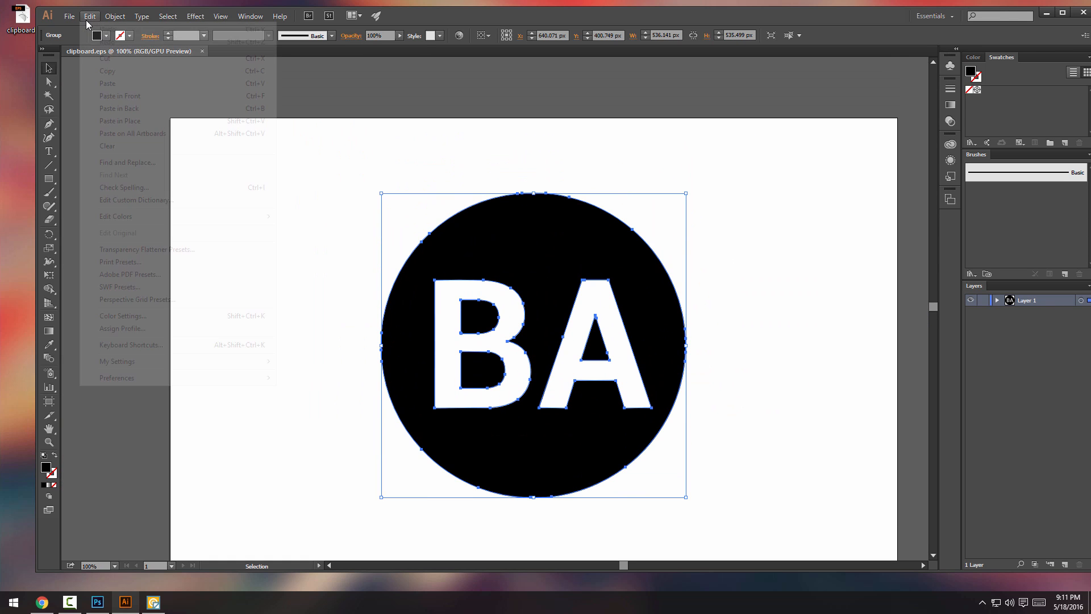
mouse_move(122, 316)
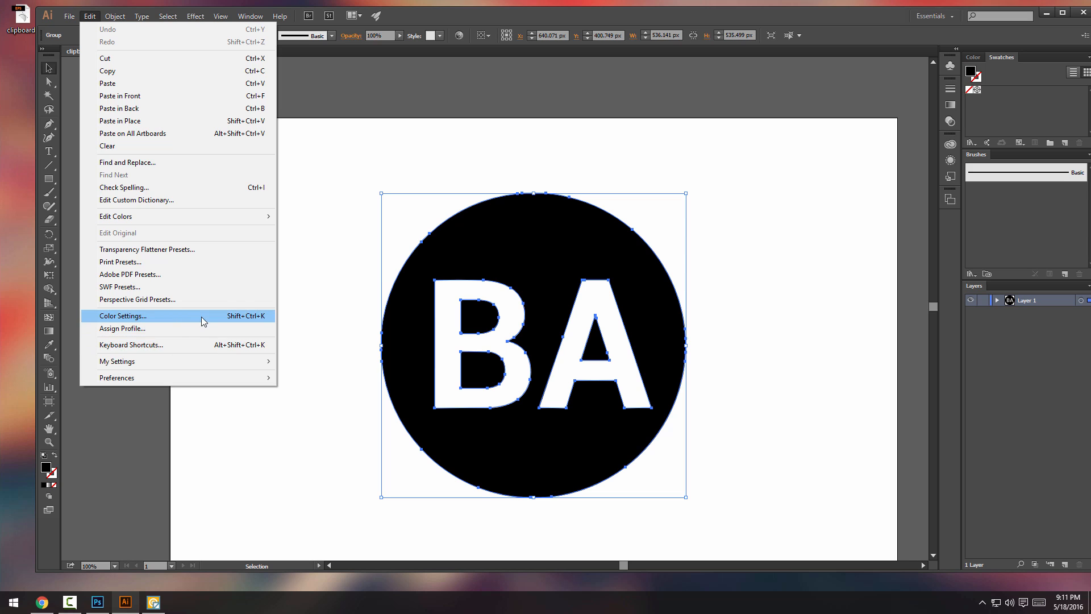
mouse_move(701, 291)
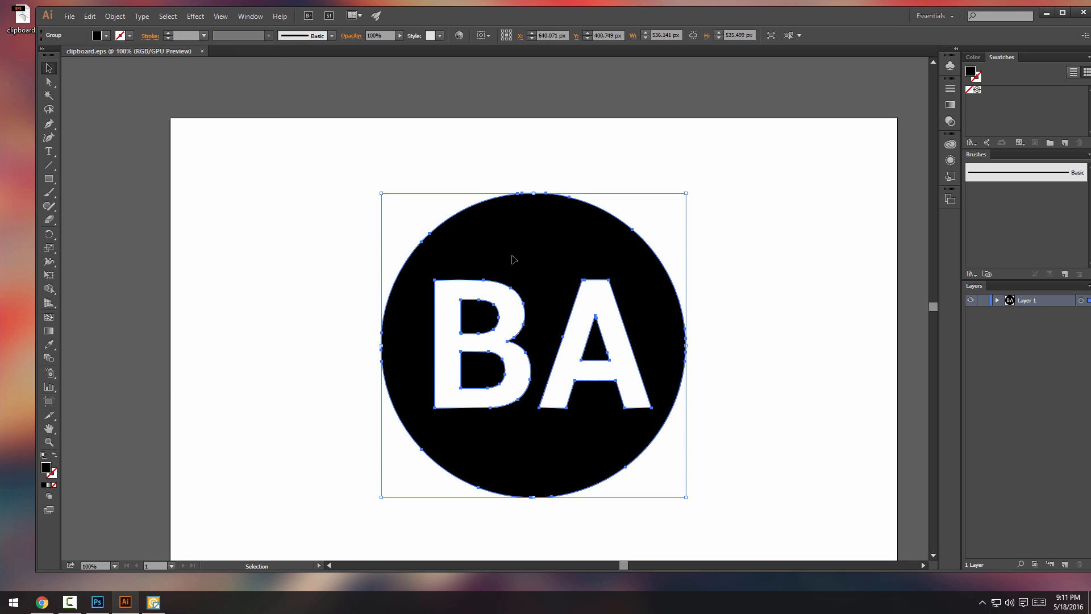
left_click(88, 16)
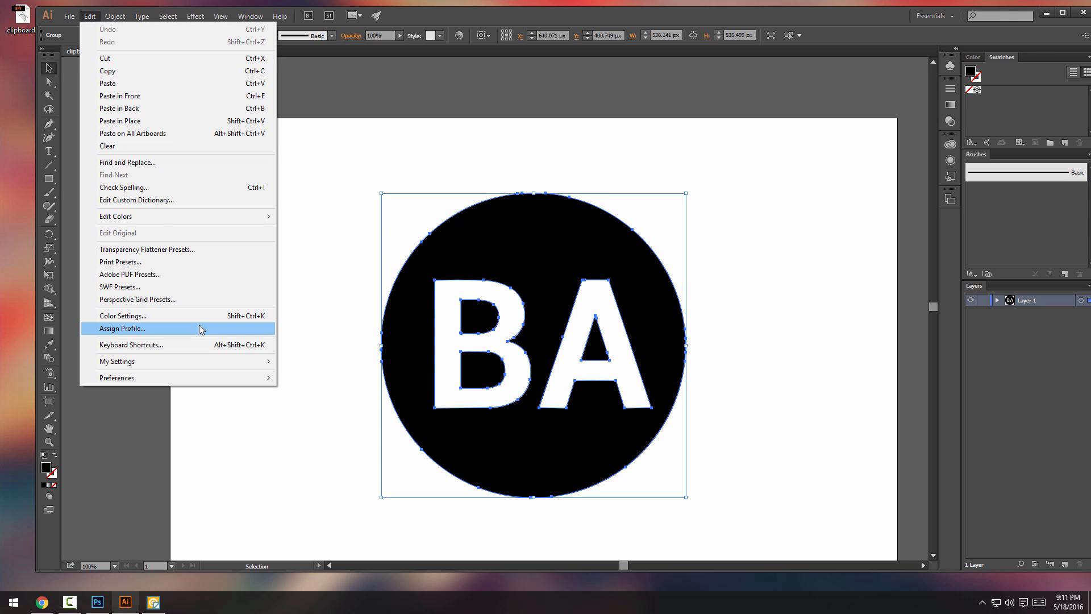
left_click(70, 16)
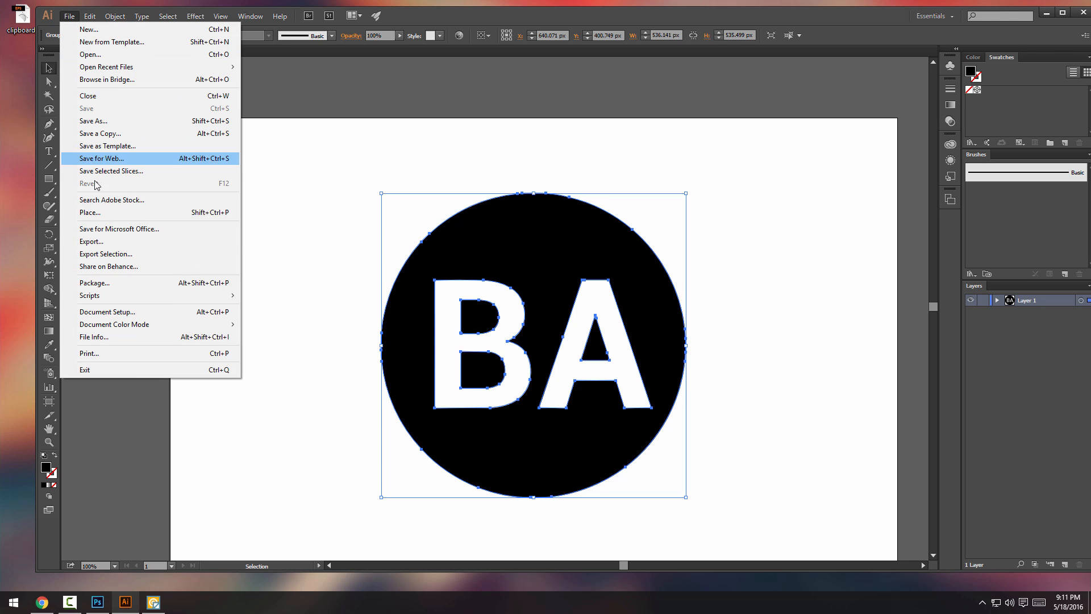
mouse_move(114, 323)
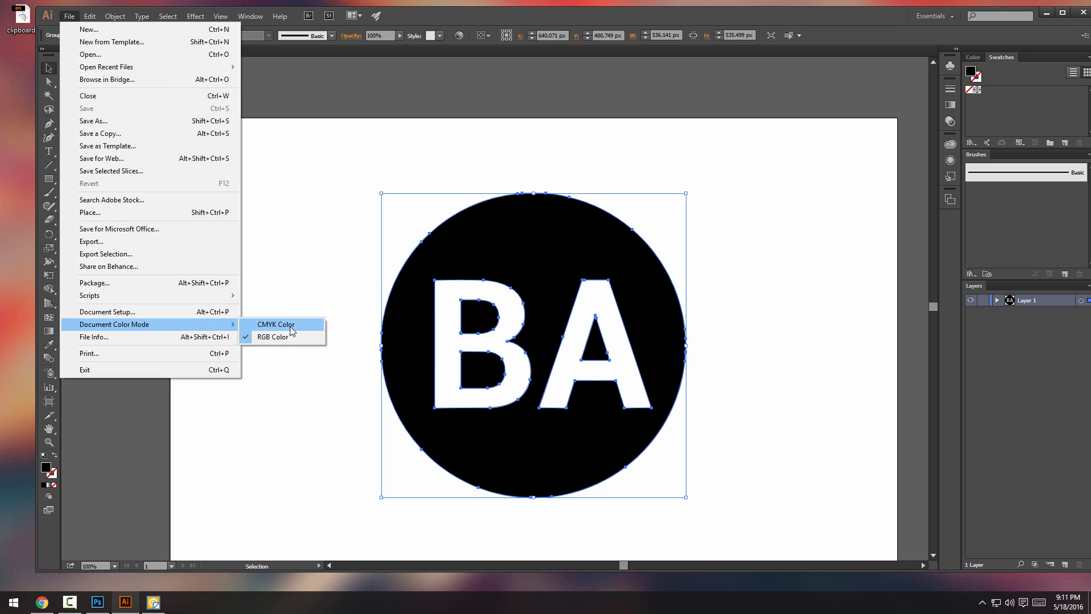
left_click(275, 324)
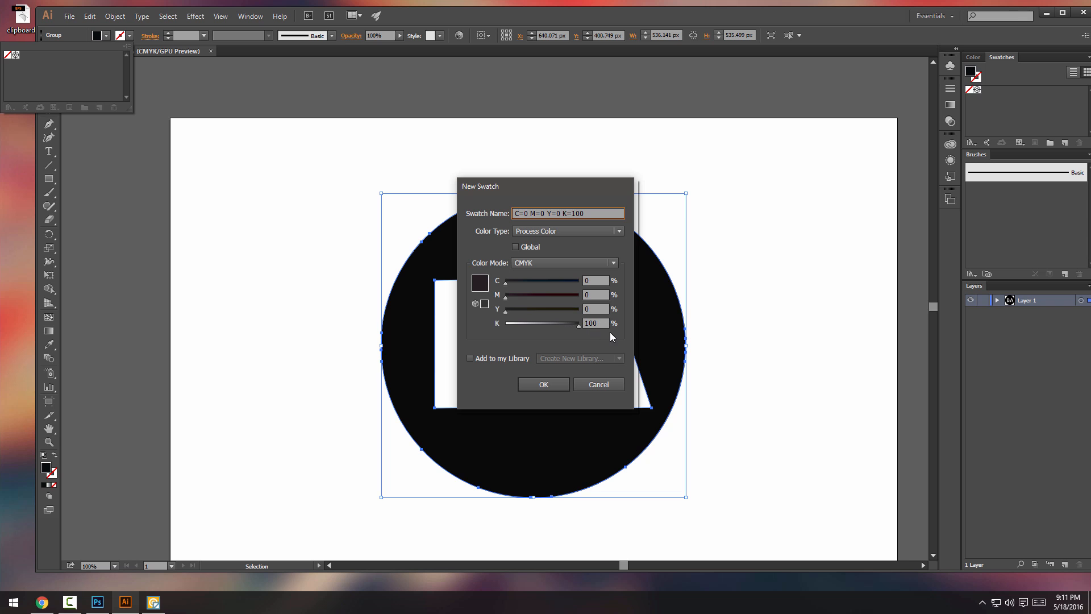
left_click(542, 384)
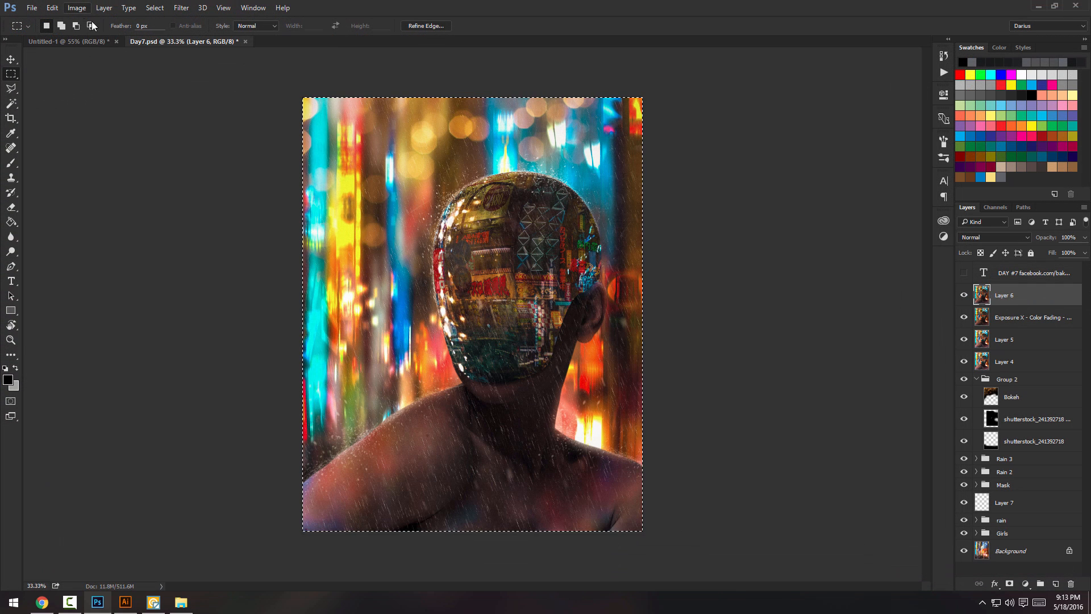
Find the Copy Merged command to copy the whole Day7 composite.
left_click(76, 8)
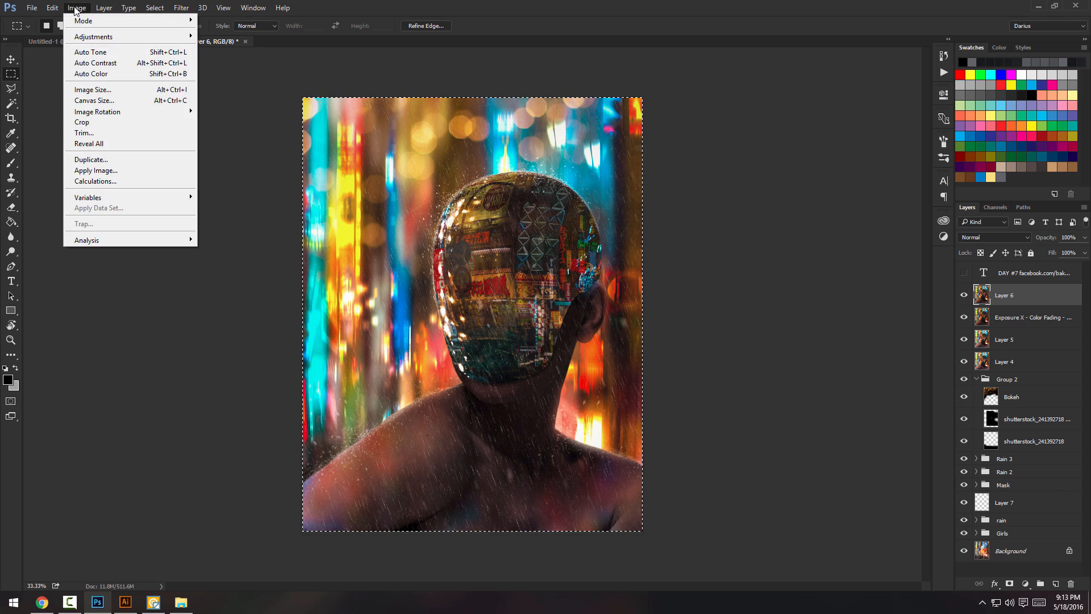
left_click(53, 7)
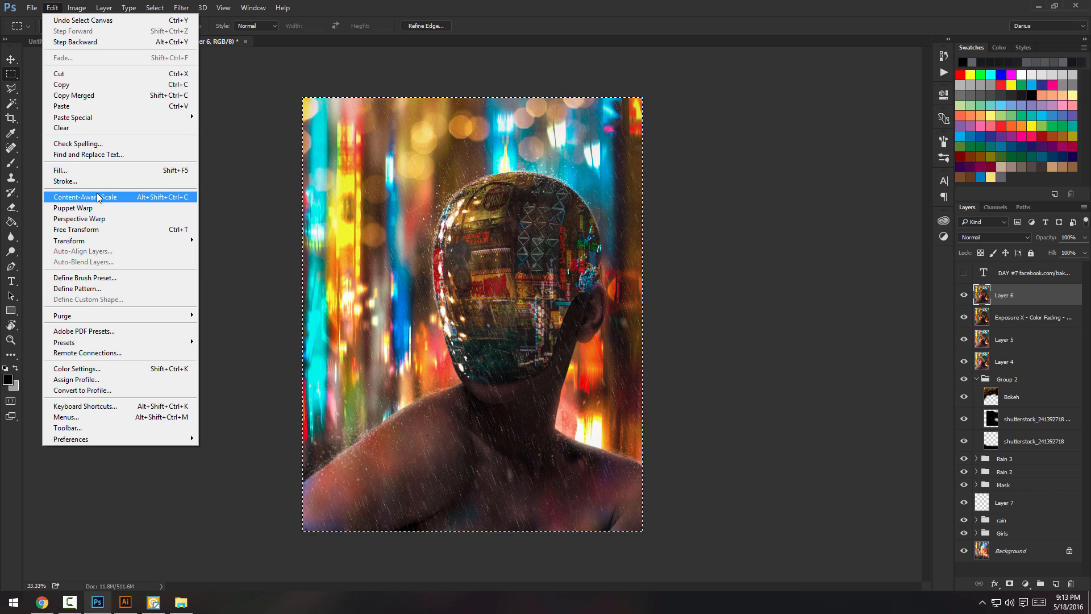
mouse_move(72, 84)
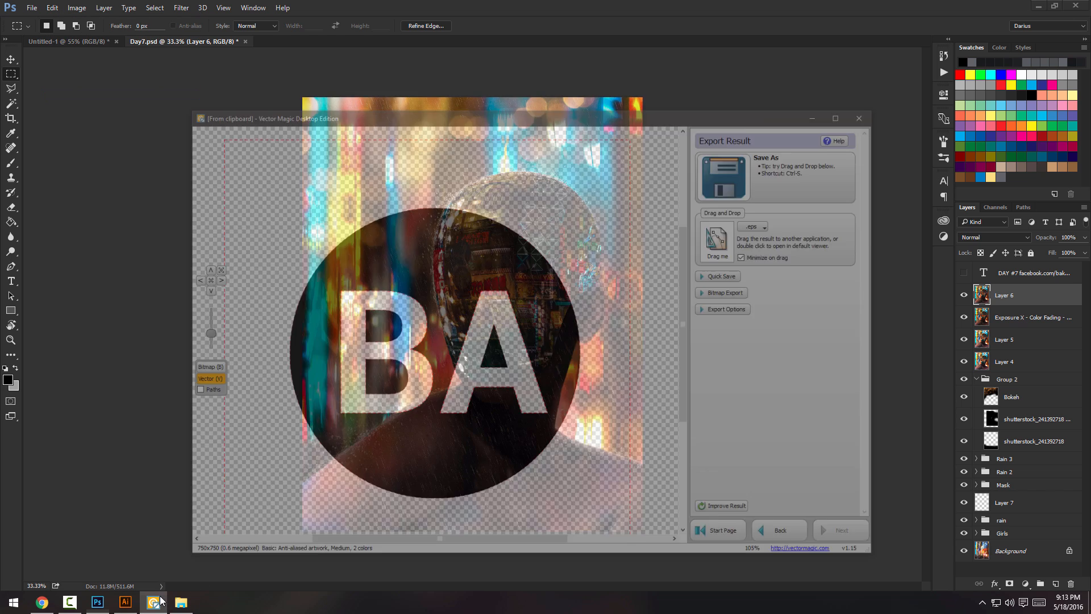
left_click(777, 529)
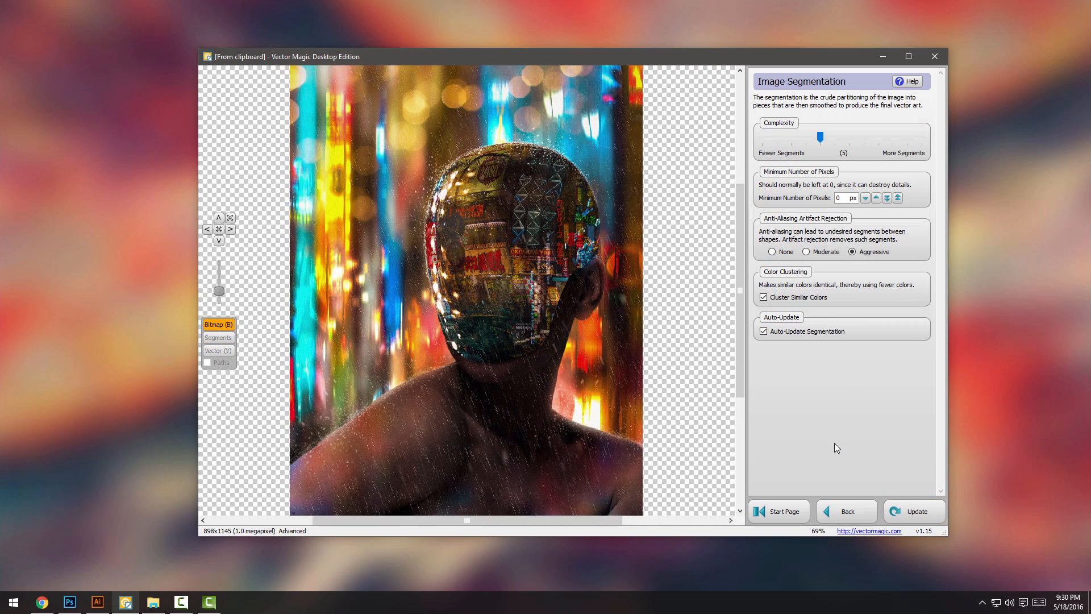
mouse_move(841, 438)
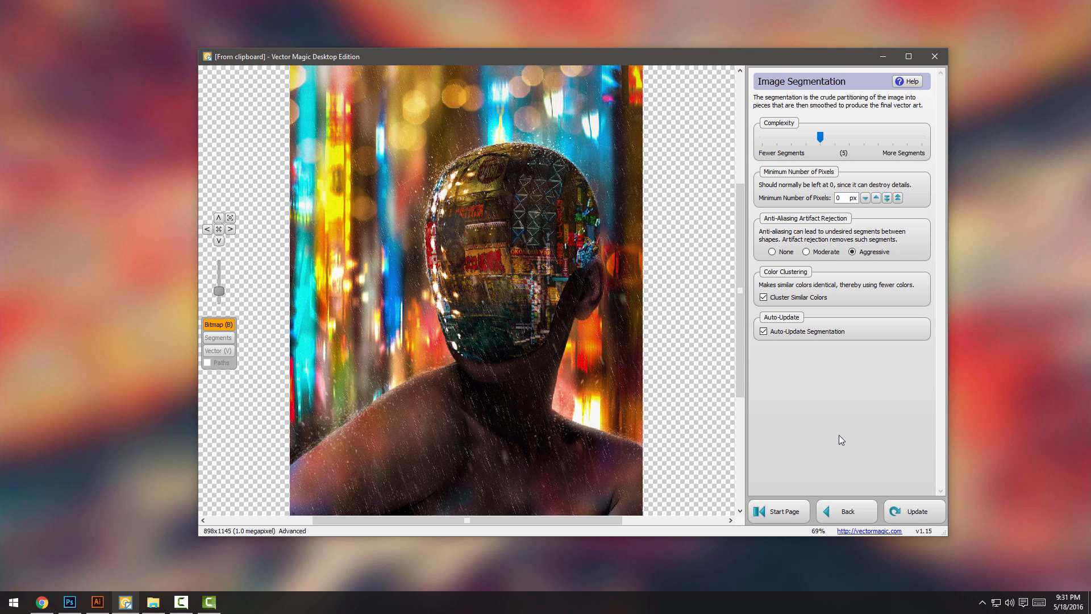
mouse_move(888, 404)
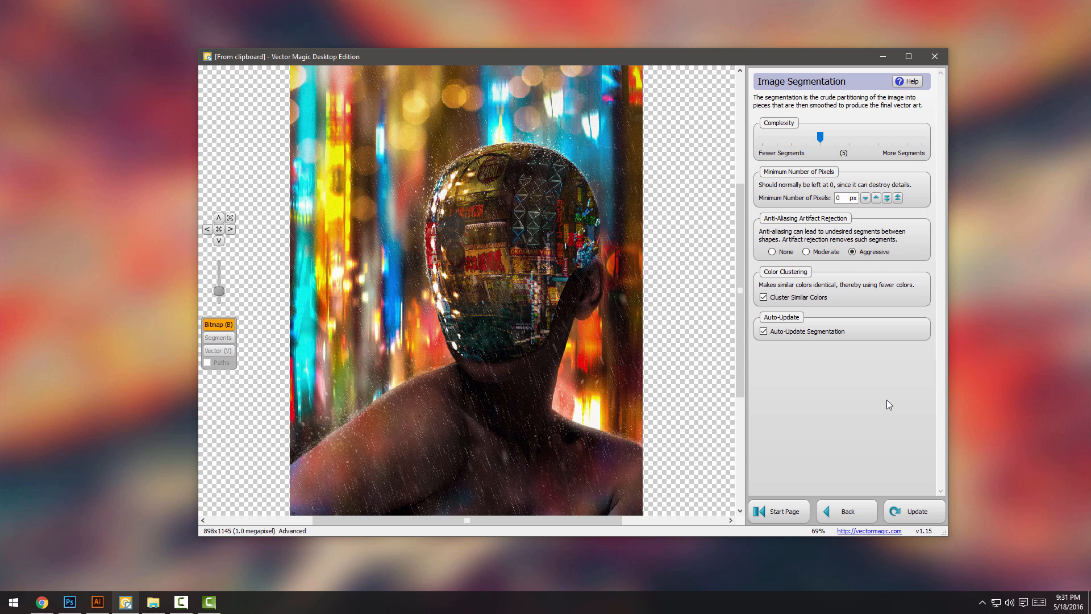
mouse_move(844, 399)
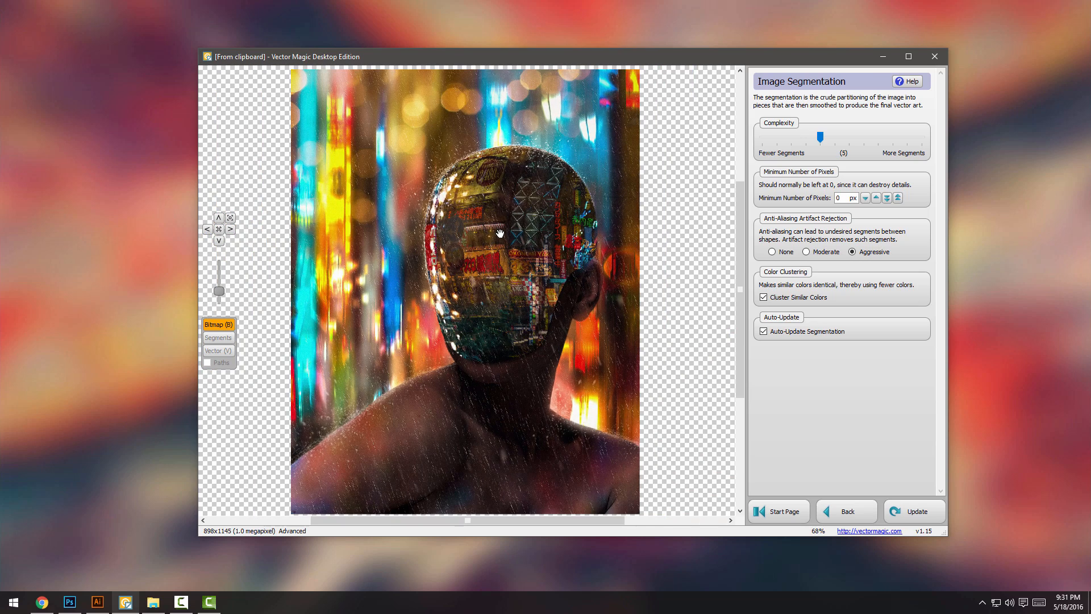
mouse_move(538, 261)
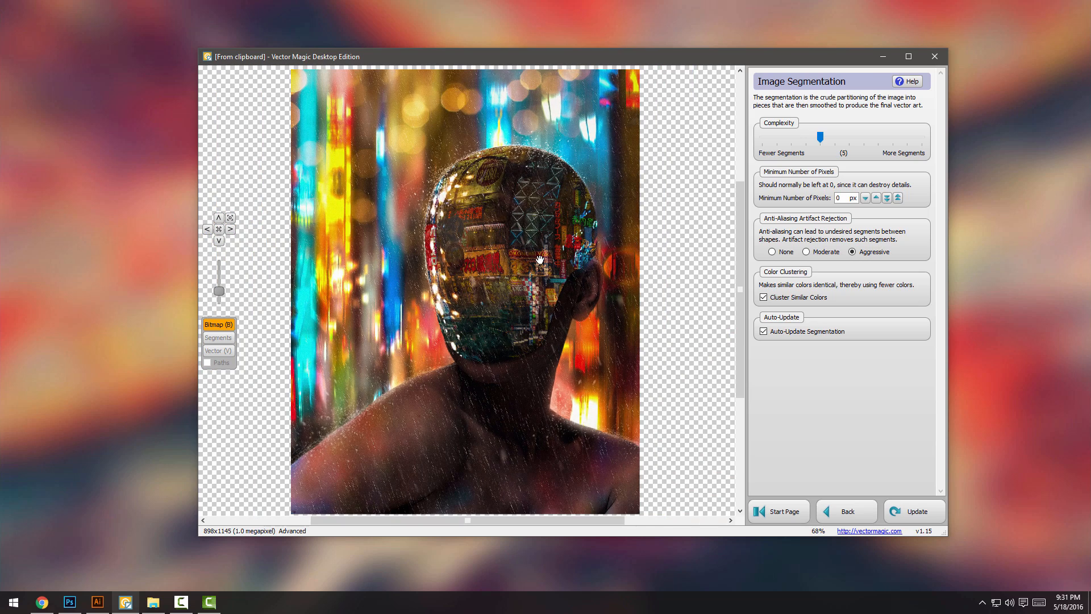
mouse_move(859, 426)
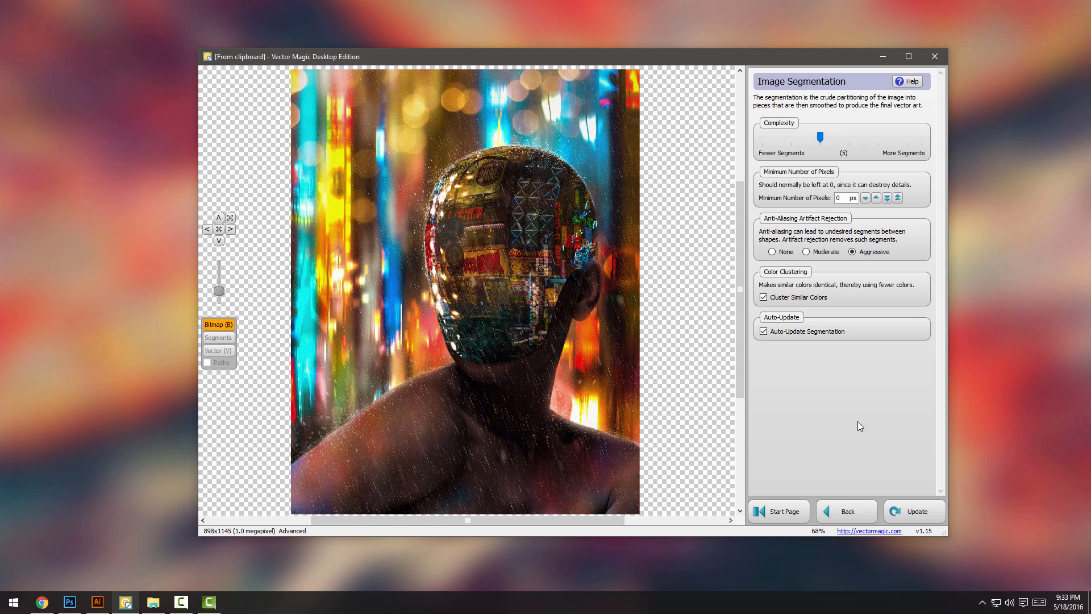
mouse_move(873, 424)
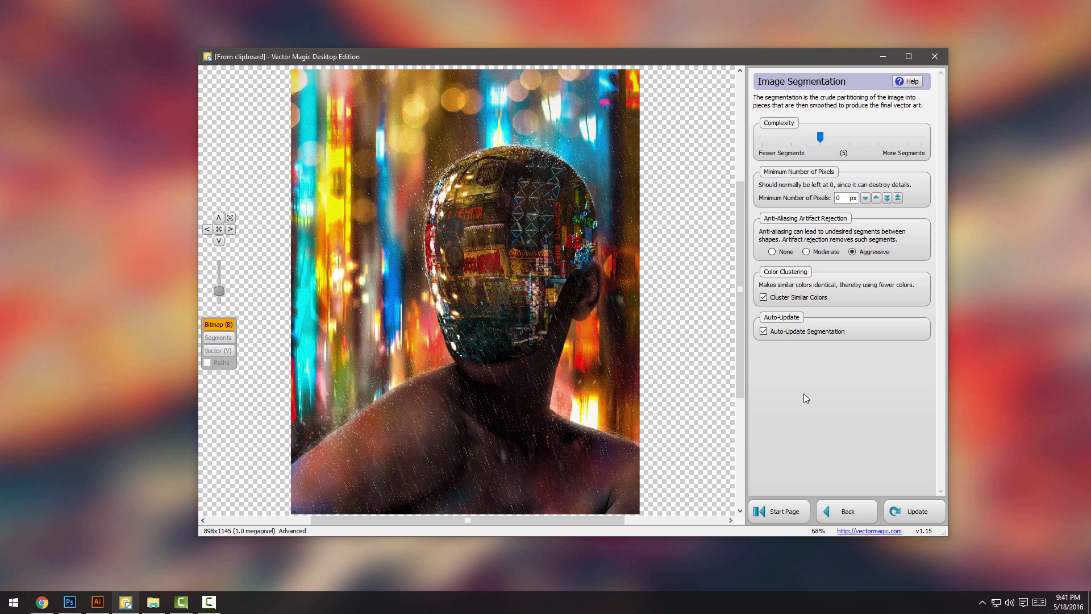
mouse_move(946, 485)
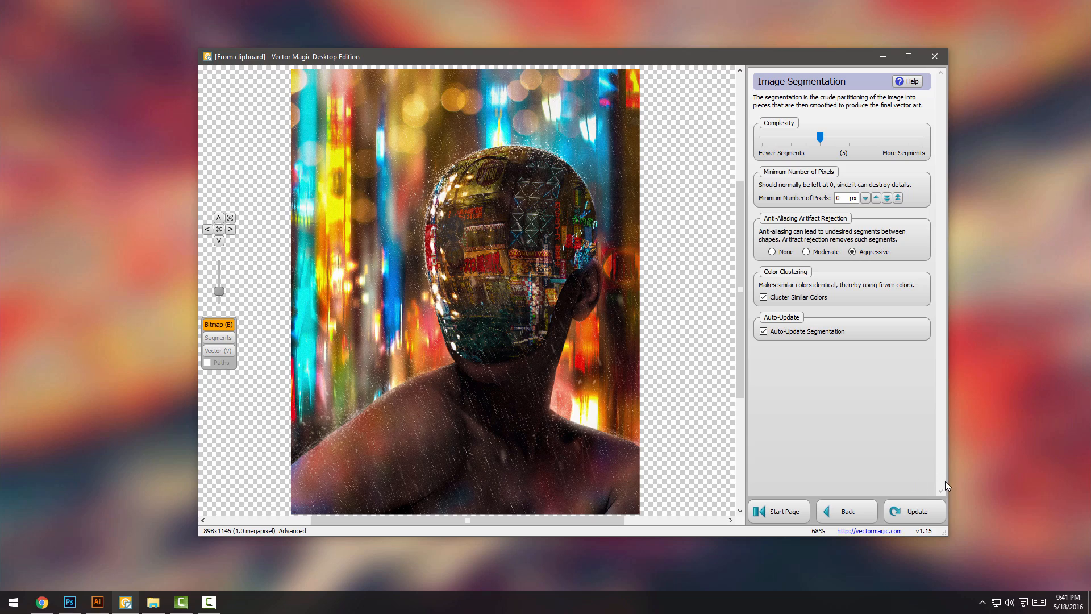